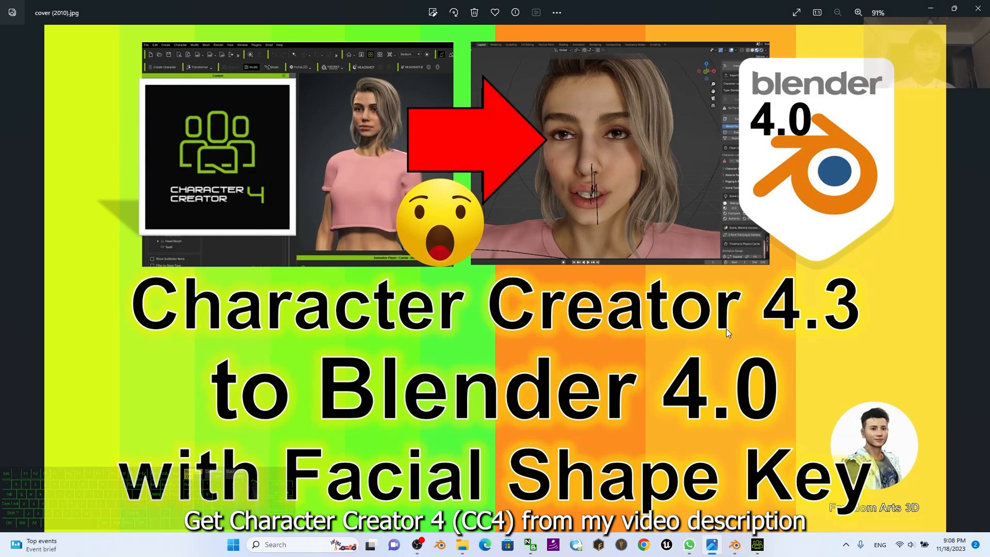
mouse_move(481, 409)
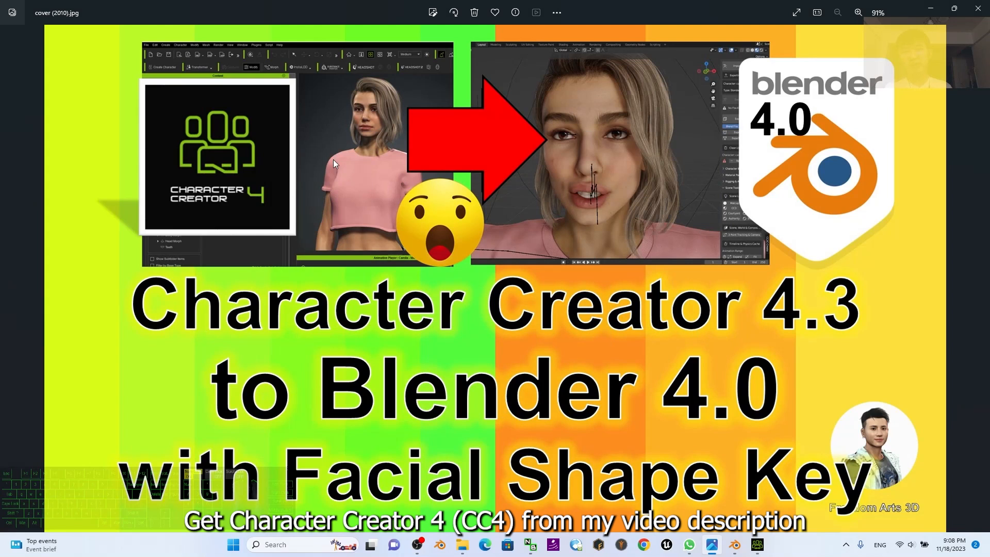
mouse_move(642, 273)
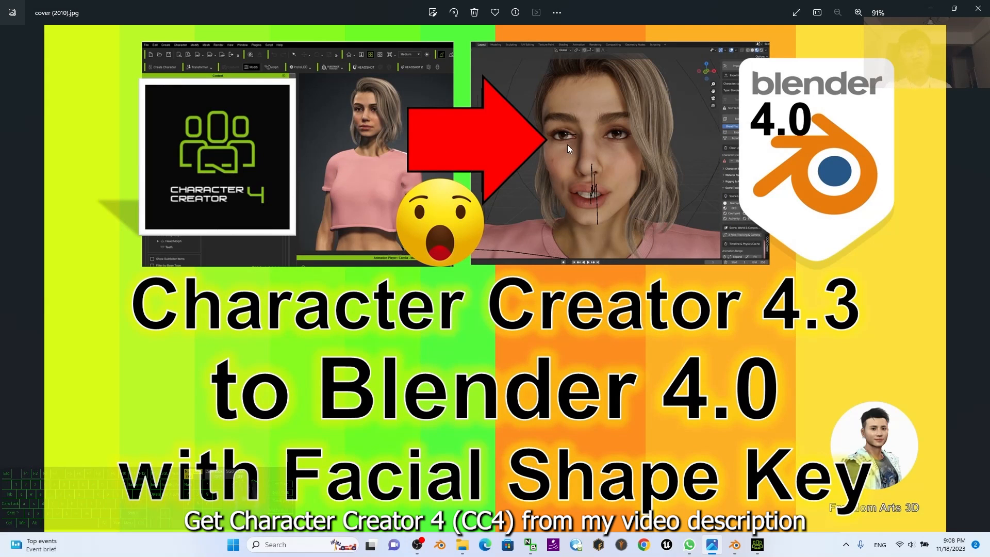
mouse_move(802, 128)
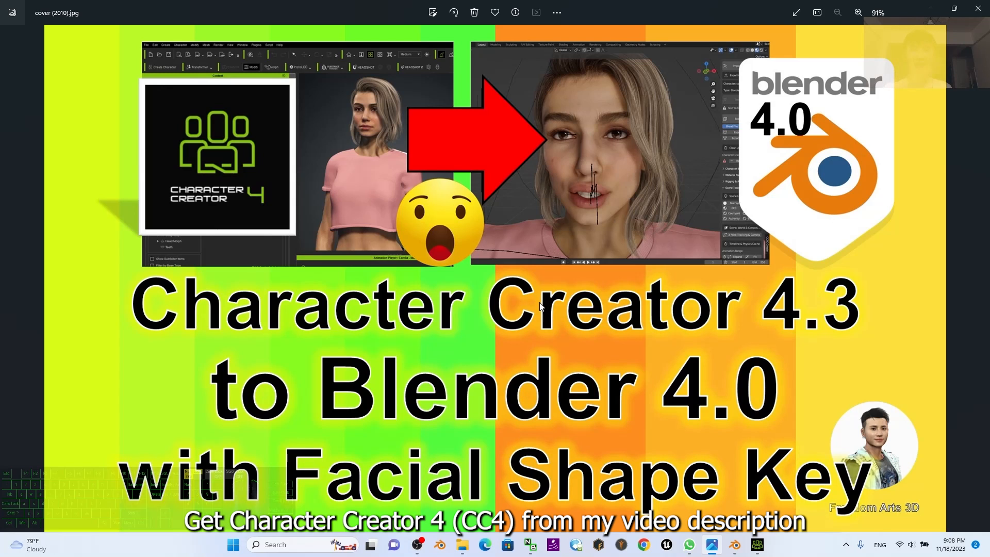
mouse_move(928, 9)
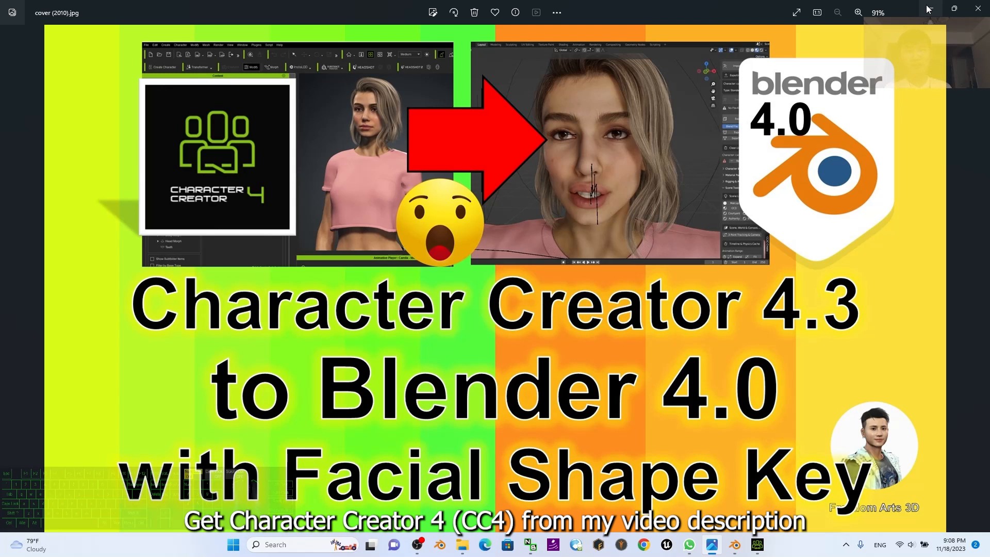
- Close the Character Creator to Blender cover image in Windows Photos
left_click(978, 8)
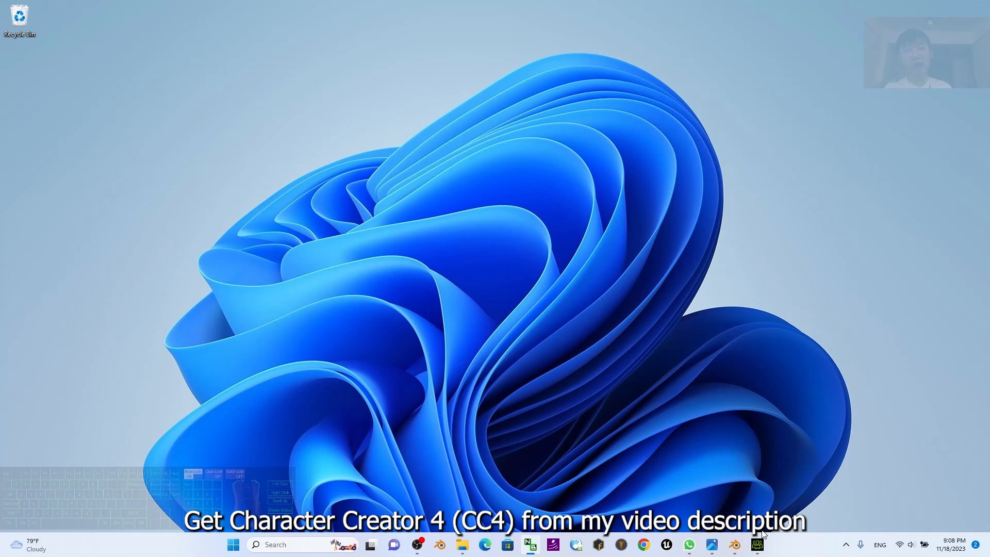
- Bring Character Creator 4 with the Camila 2 project forward and un-maximize its window
left_click(756, 545)
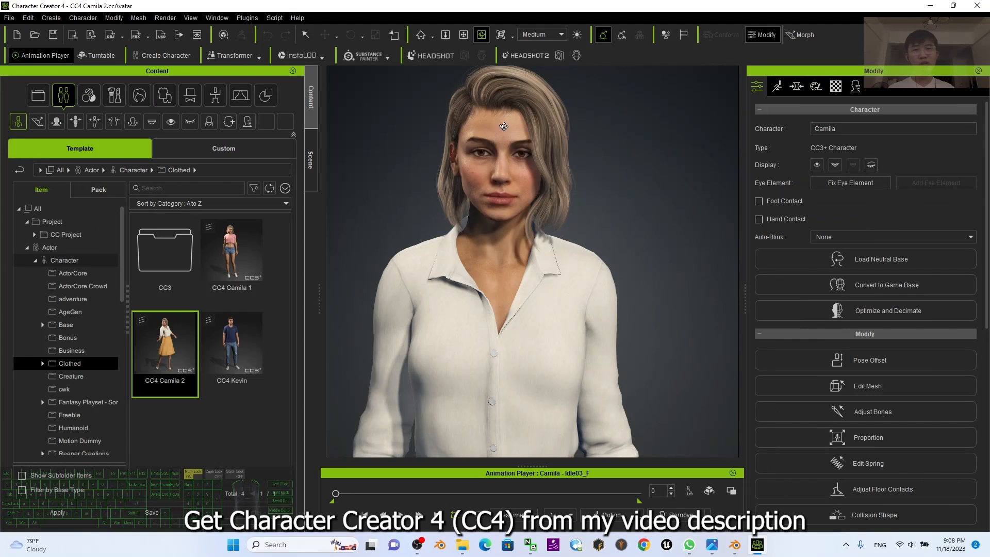
left_click_drag(504, 126, 462, 244)
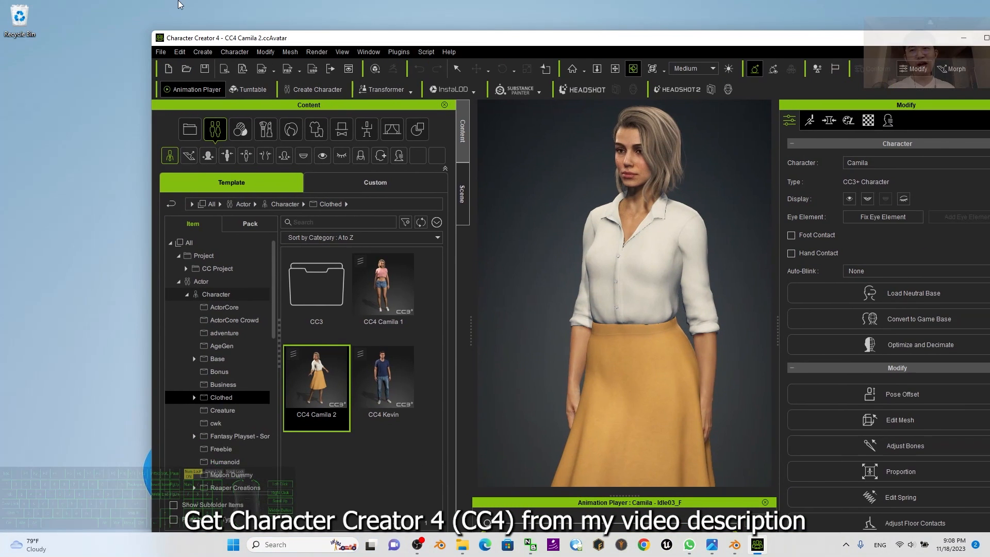
- Export Camila as FBX with Blender preset, T-pose bind pose, mesh only
left_click(160, 51)
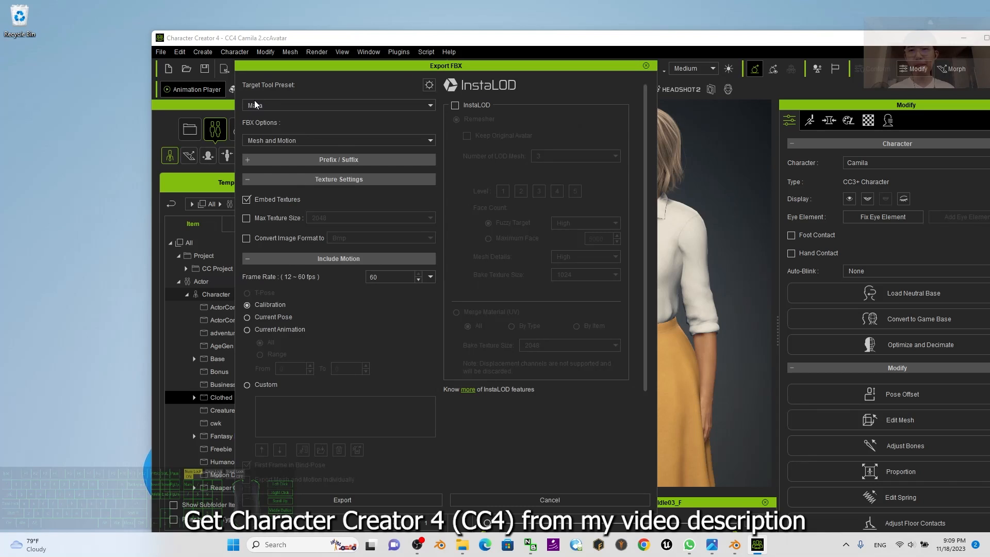
left_click(338, 105)
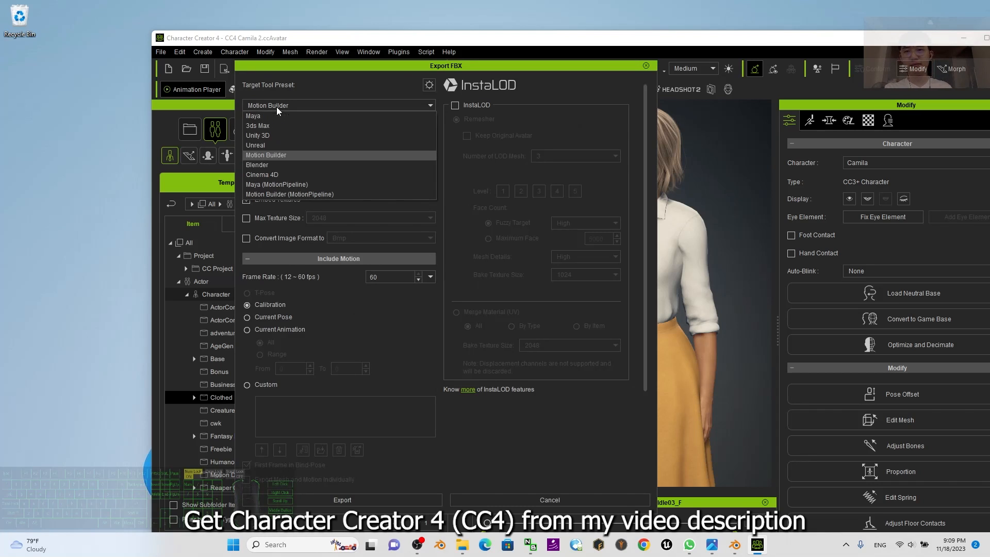
left_click(257, 165)
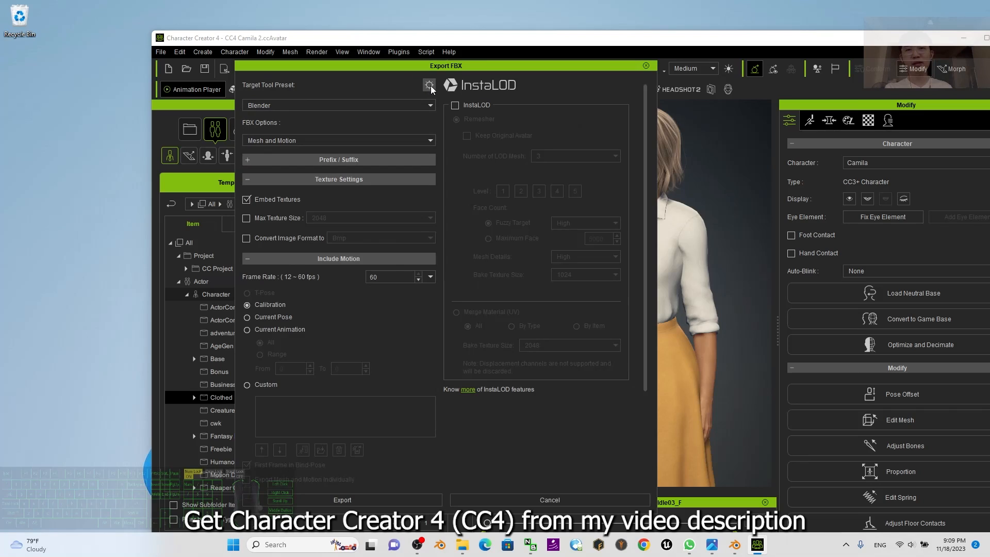
left_click(429, 85)
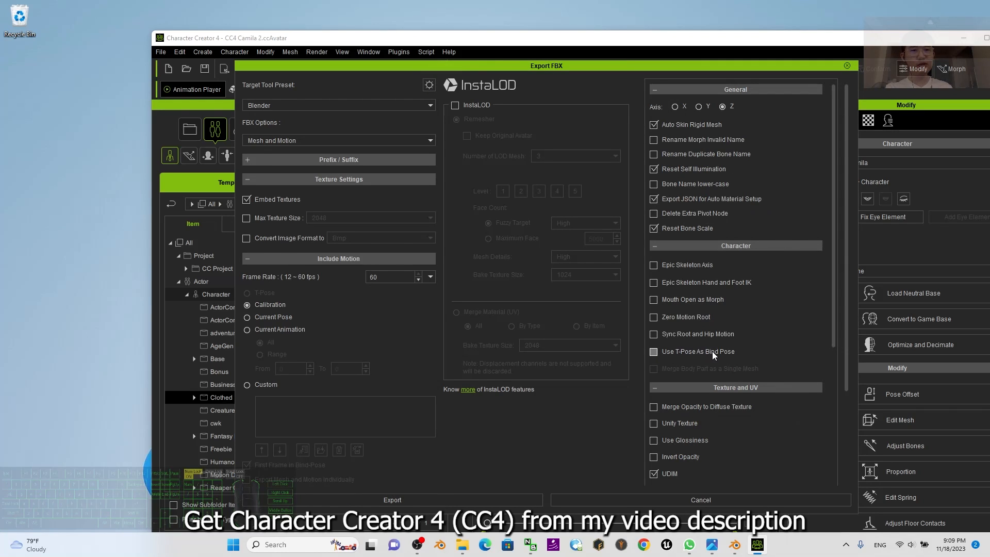
left_click(654, 352)
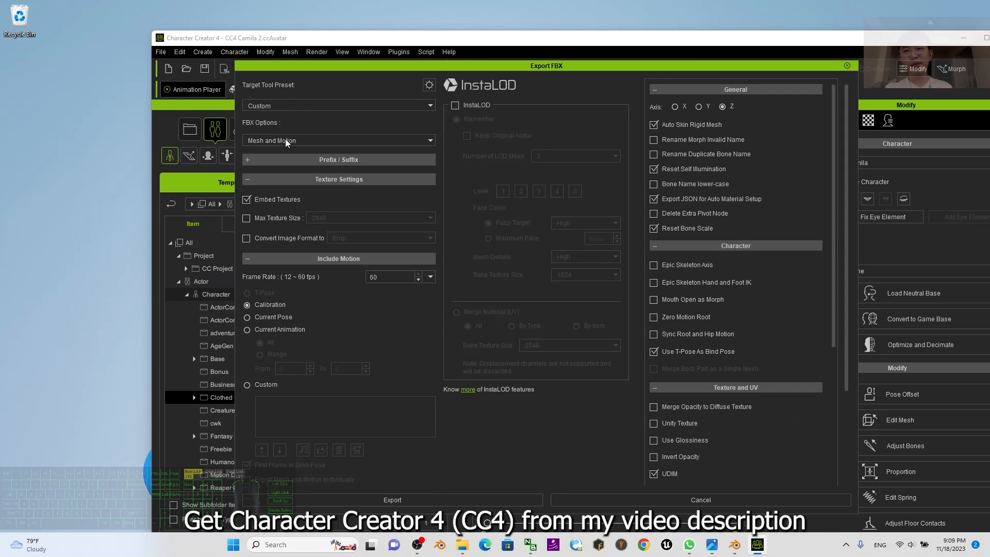
left_click(337, 140)
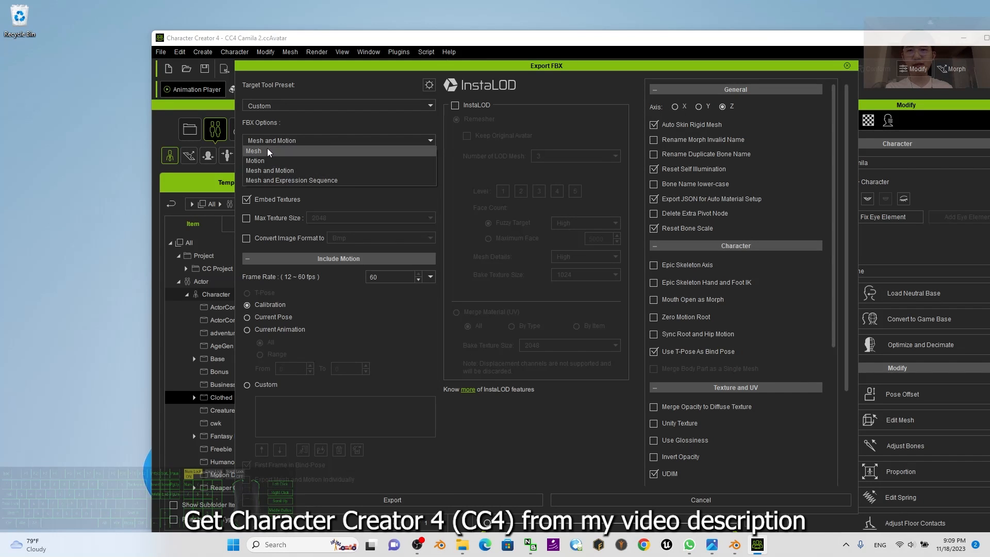
left_click(253, 151)
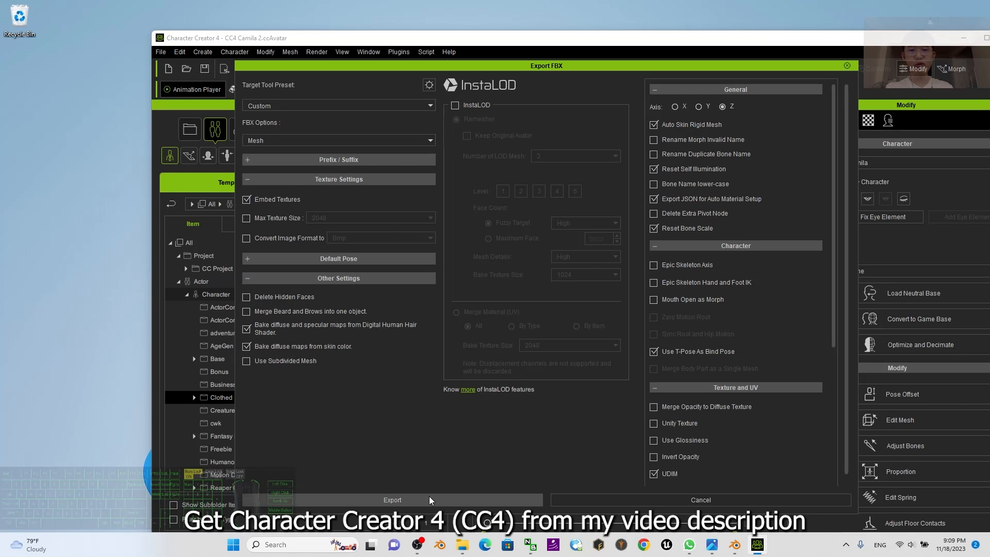
left_click(391, 500)
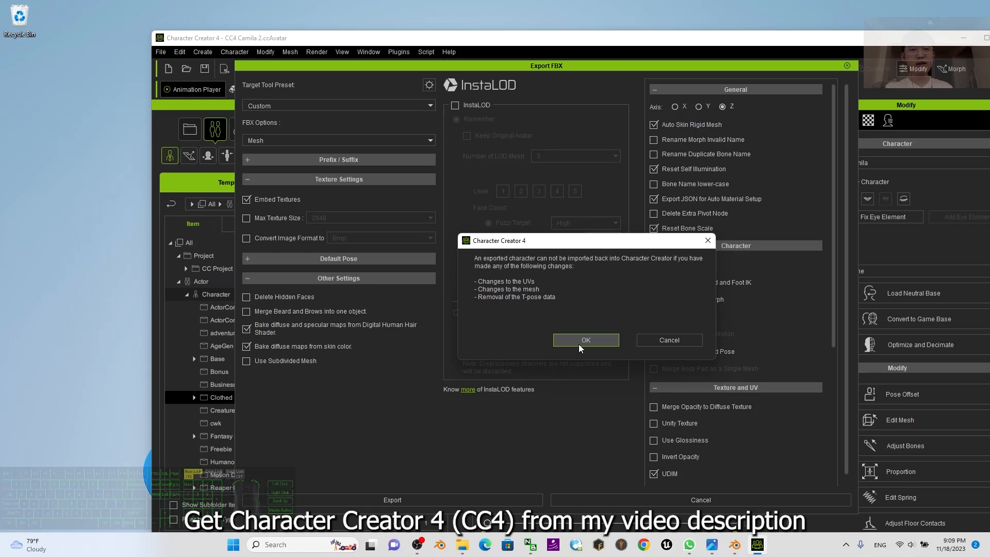
- Accept the warning and save the FBX into a new desktop folder CC4Camila
left_click(585, 340)
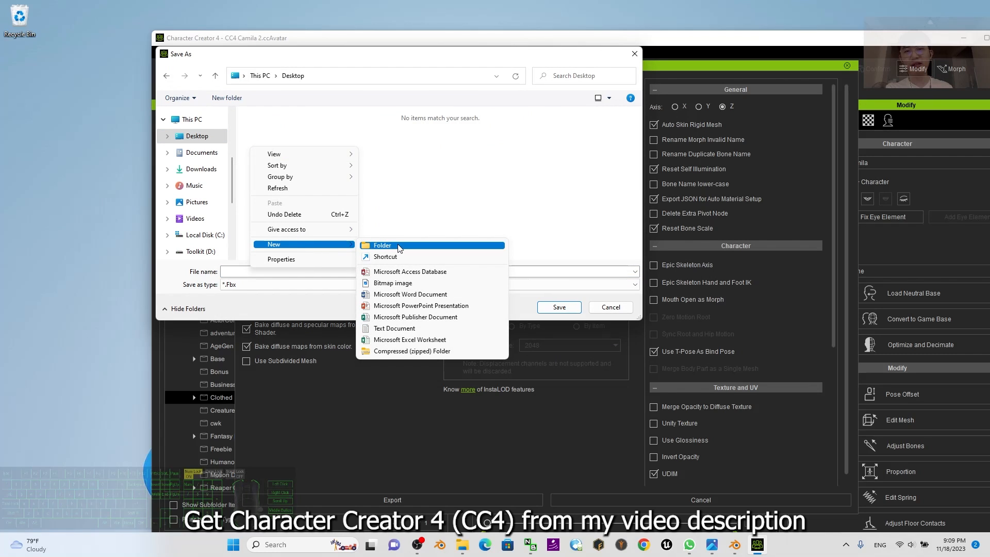
left_click(382, 245)
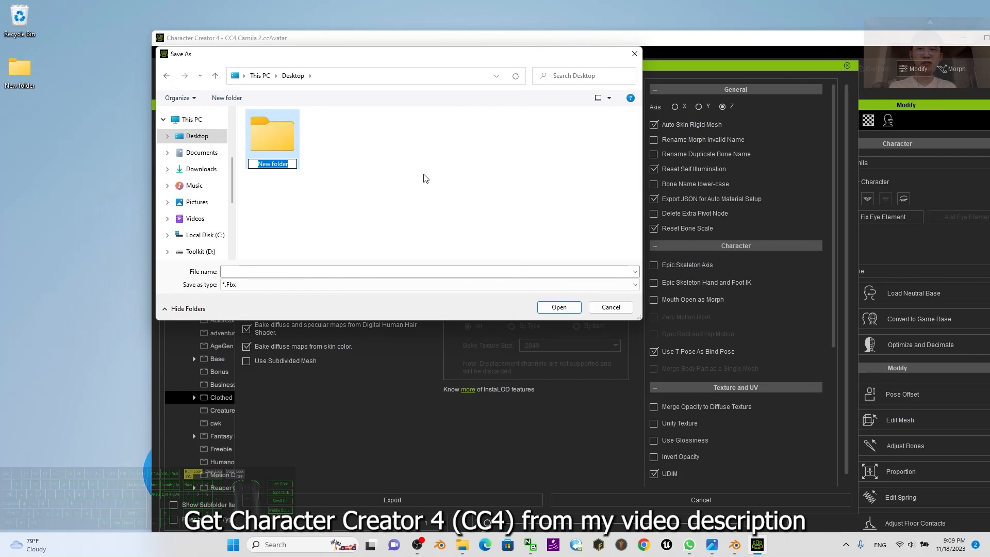
type("CC4Camila")
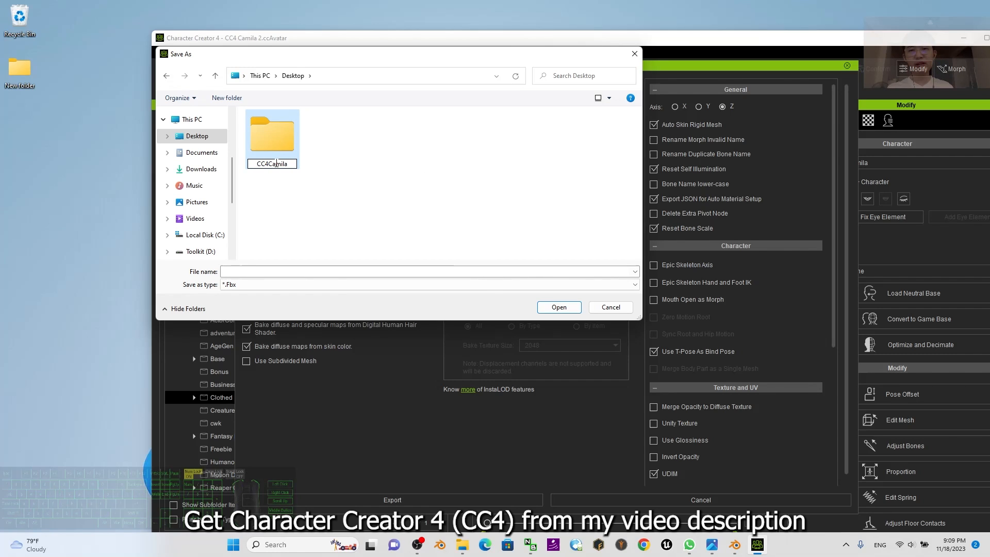
double_click(272, 133)
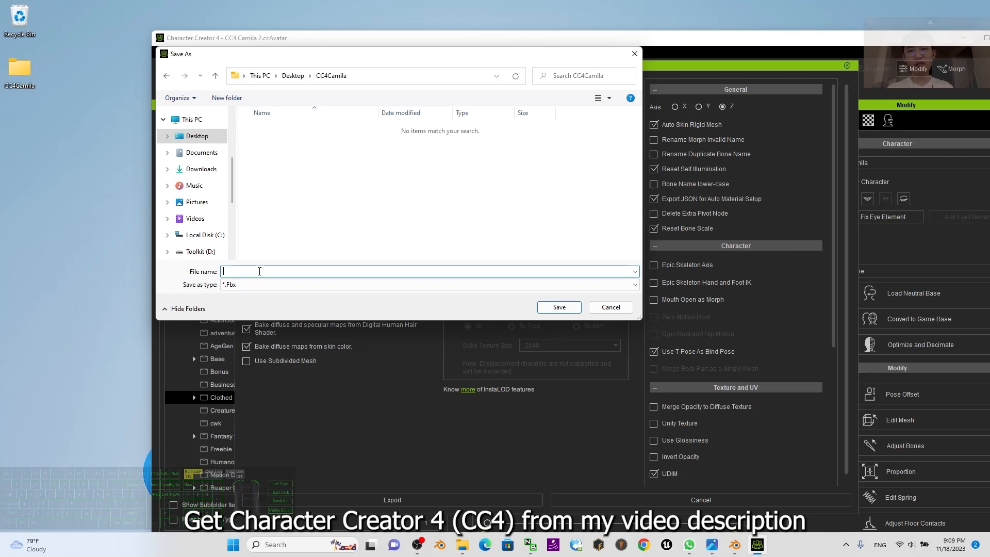
type("Camil")
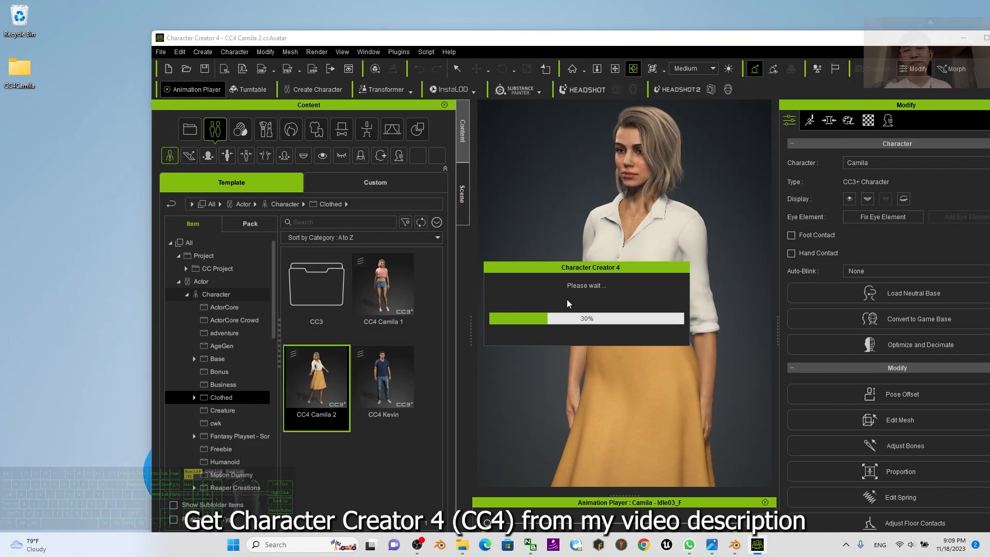
mouse_move(667, 288)
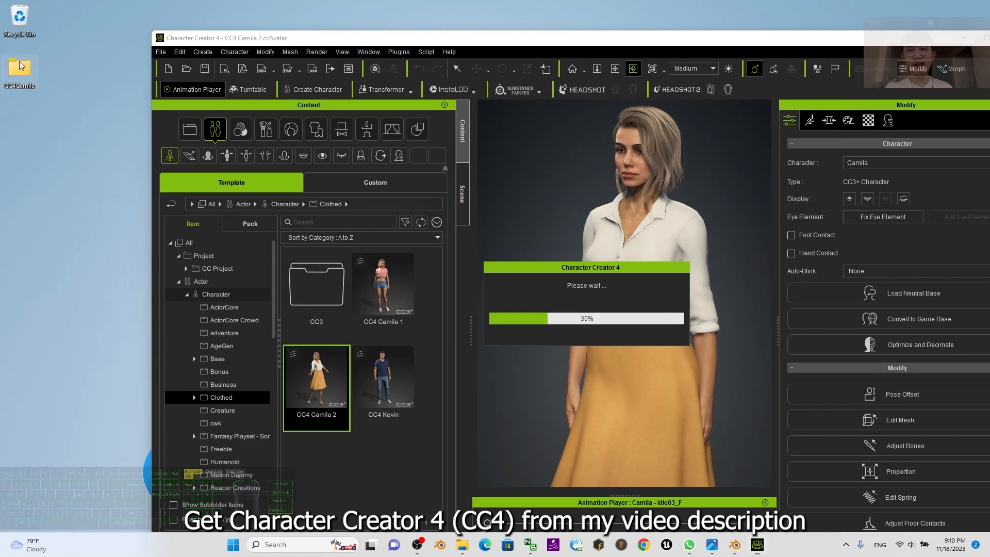
- Open the CC4Camila folder to check Camila01.Fbx, Camila01.json and textures
double_click(20, 65)
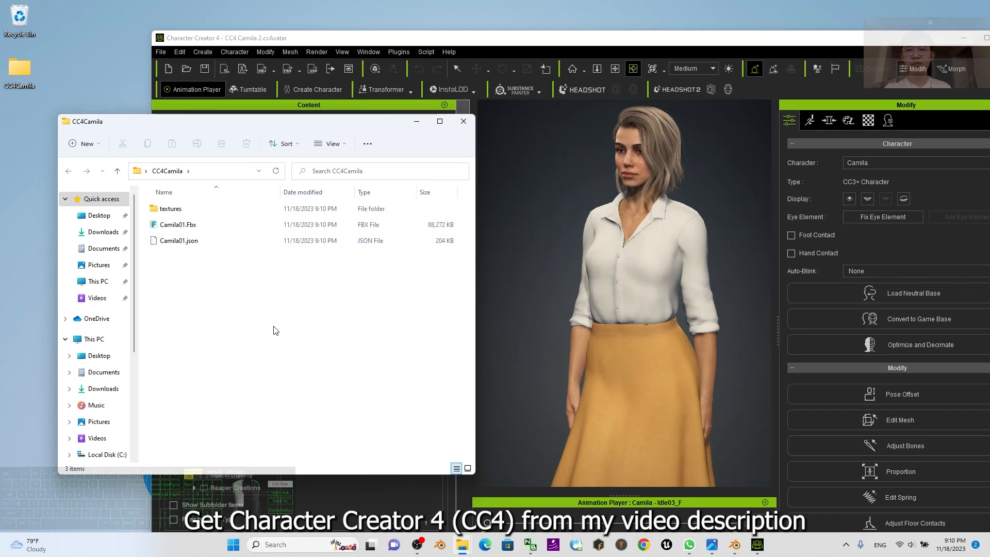
mouse_move(179, 224)
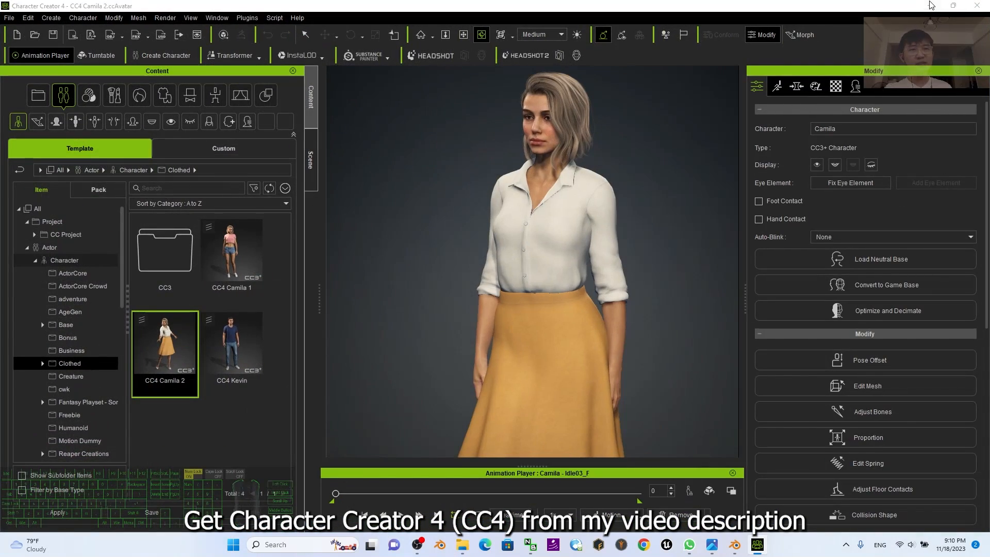
- Launch Blender 4.0 from the taskbar
left_click(735, 545)
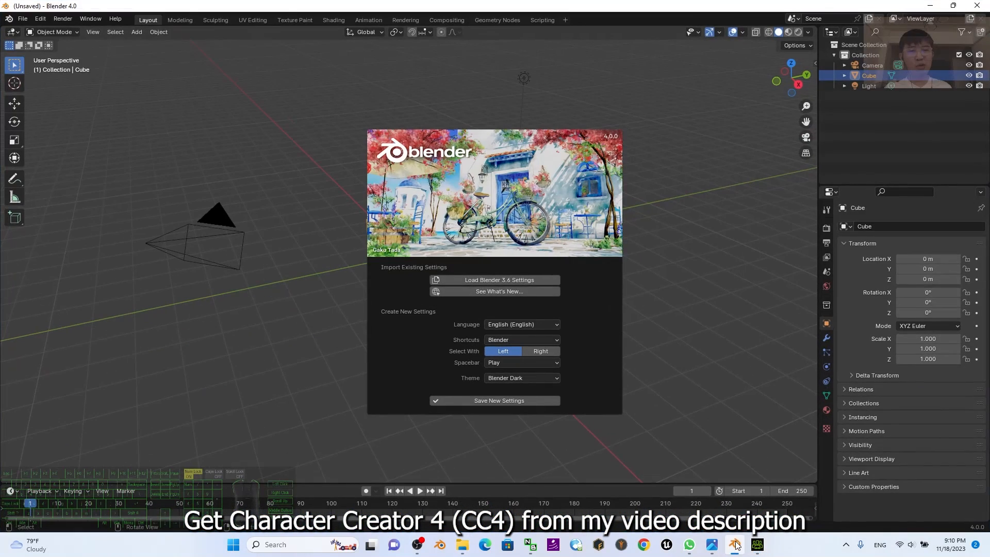
mouse_move(628, 176)
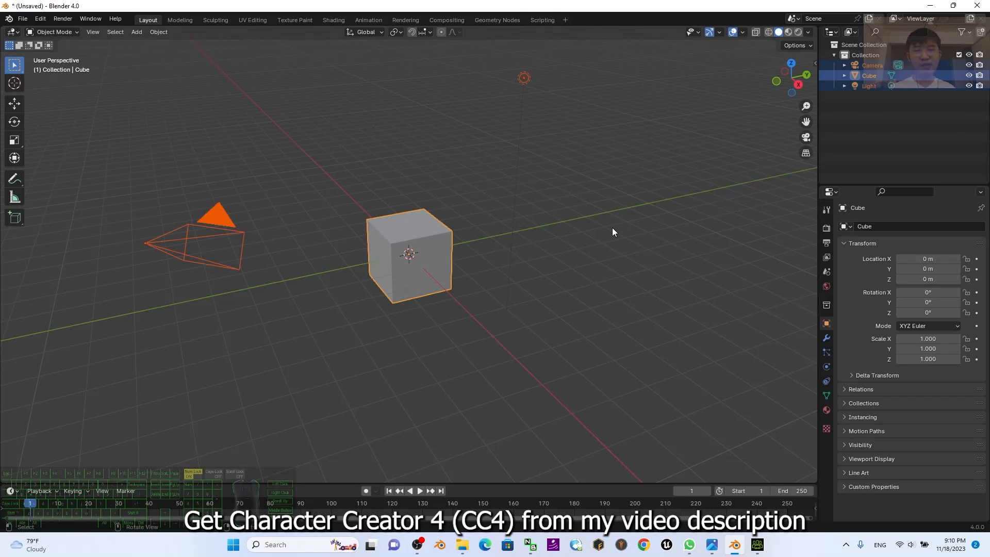
mouse_move(246, 186)
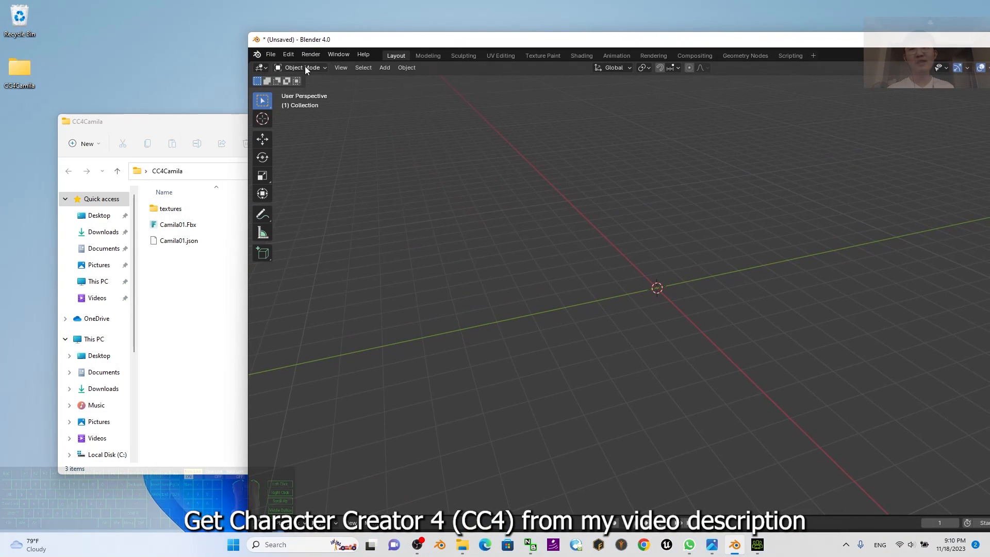
- Import Camila01.Fbx from Desktop\CC4Camila via File > Import > FBX
left_click(270, 56)
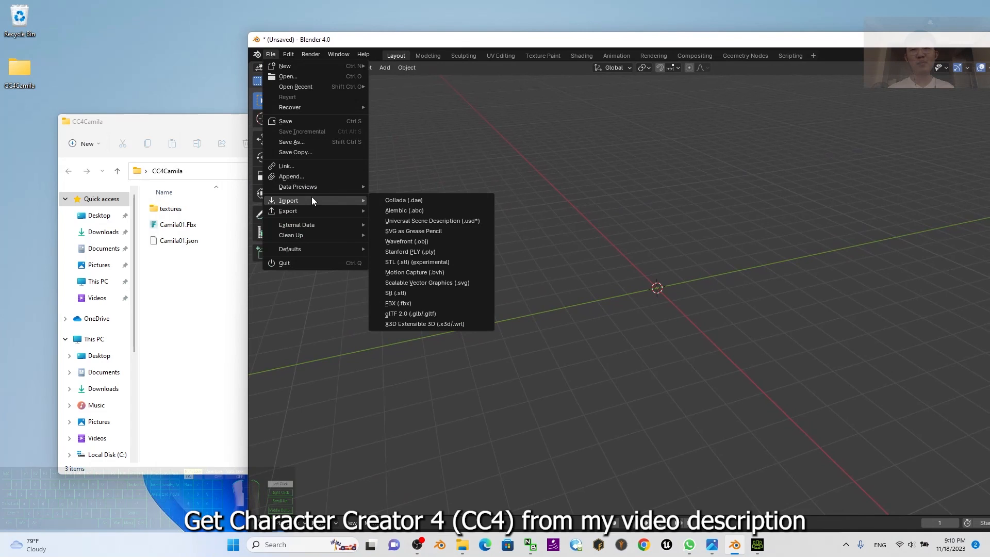
left_click(398, 304)
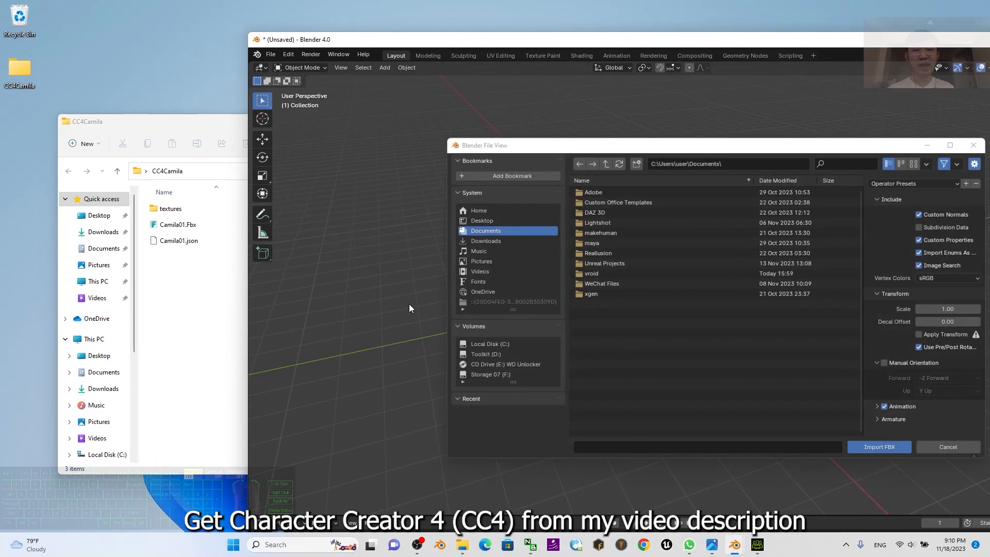
left_click(481, 221)
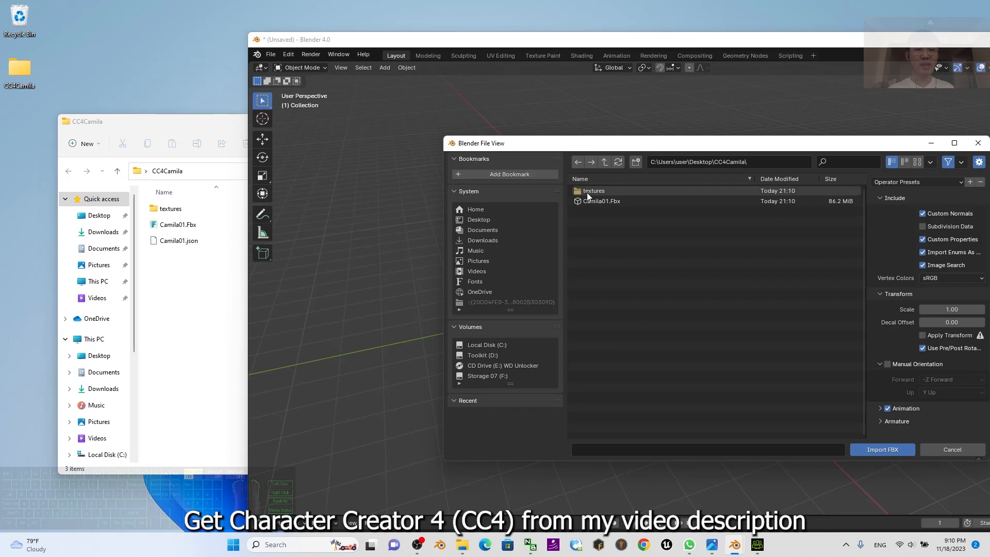
left_click(601, 201)
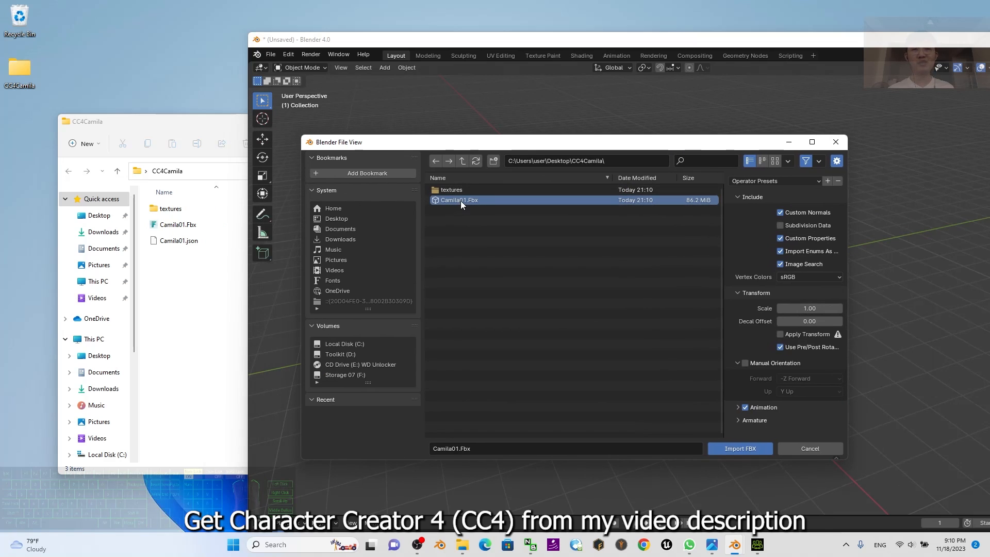
left_click(740, 448)
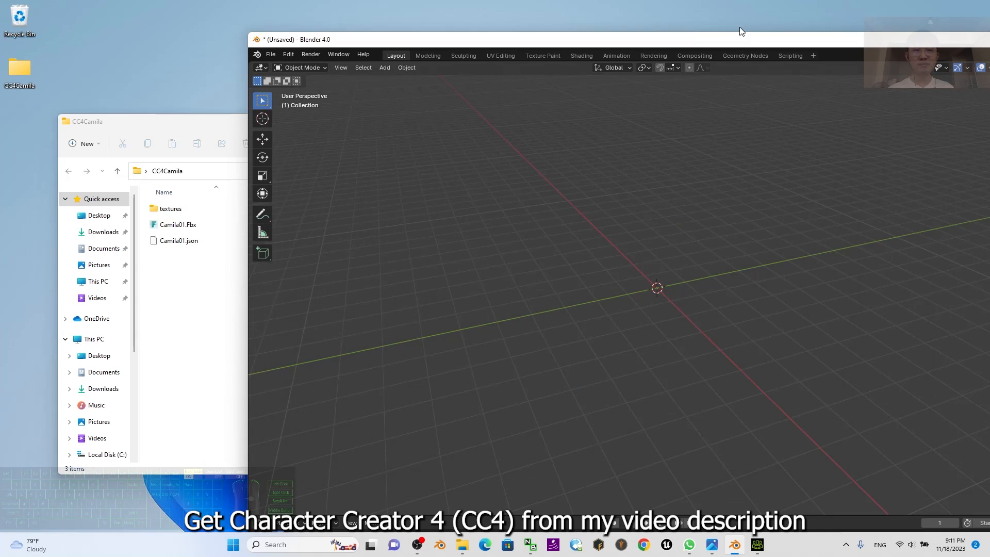
mouse_move(562, 31)
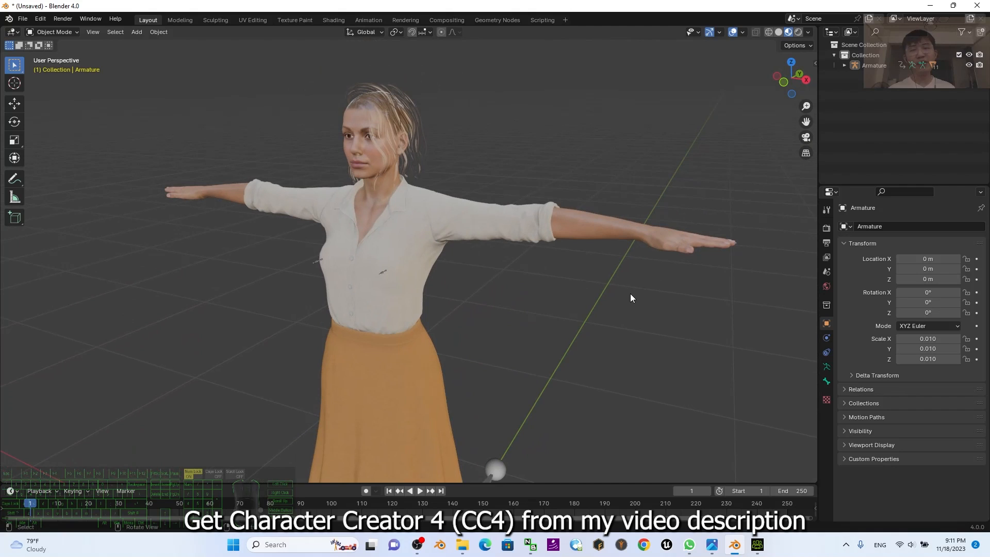
mouse_move(391, 97)
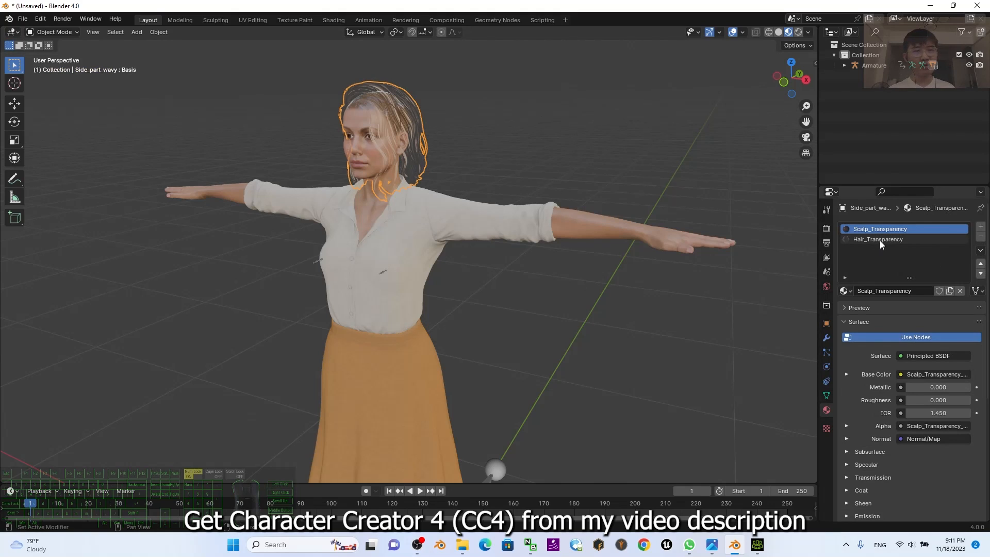
- Set the Hair_Transparency material's blend mode to Alpha Hashed
left_click(880, 238)
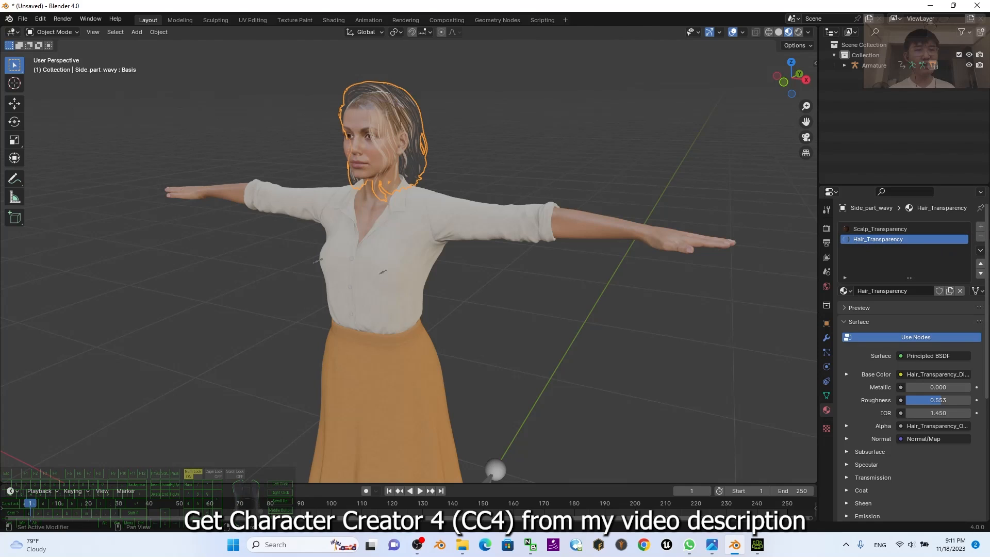
scroll("down", 3)
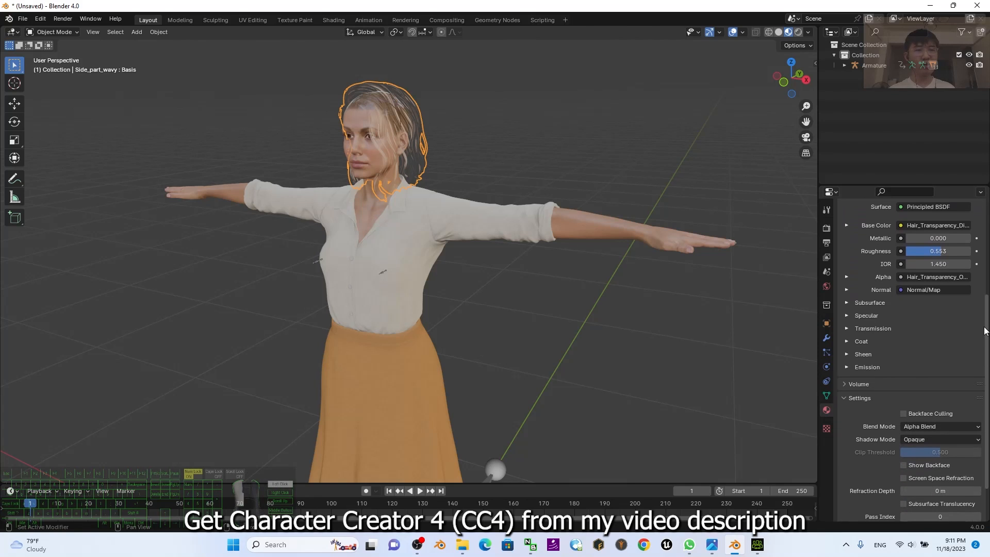
scroll("down", 3)
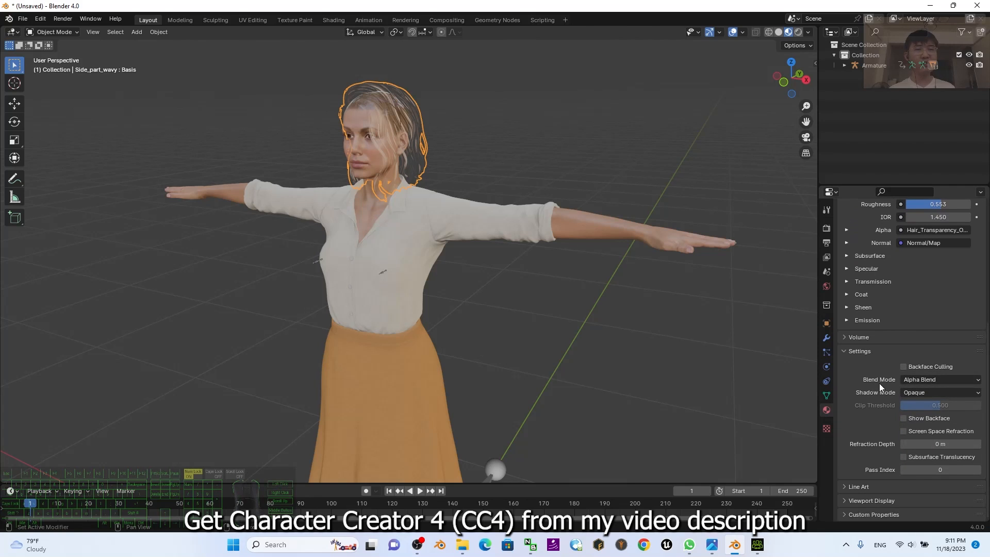
left_click(938, 380)
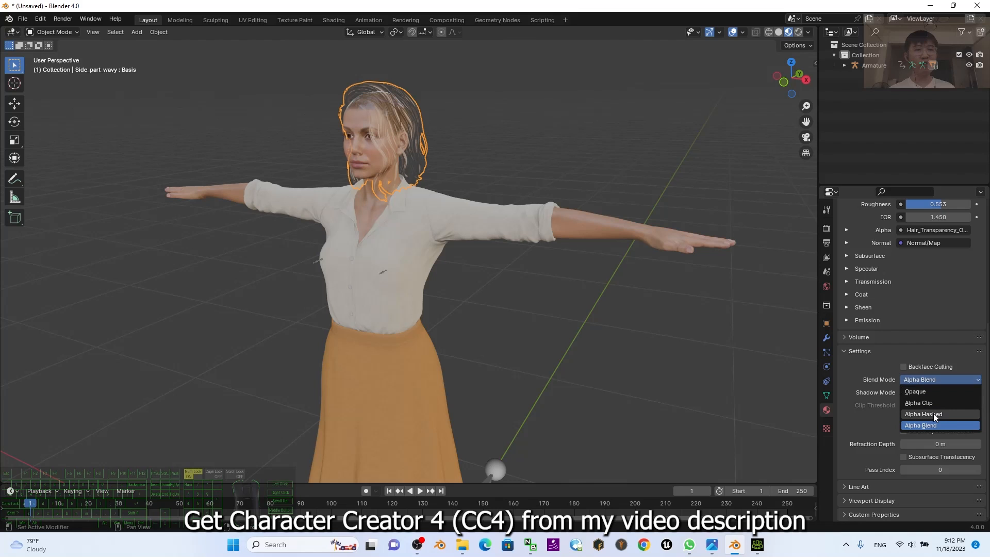
left_click(923, 414)
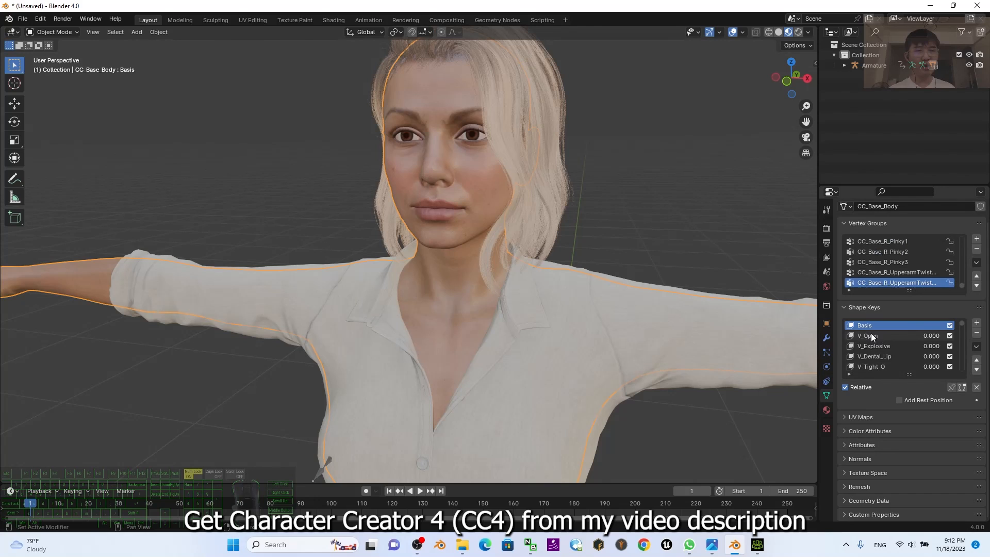
- Scroll the body's Shape Keys list to try V_Tight_O, leaving the face neutral
scroll("down", 3)
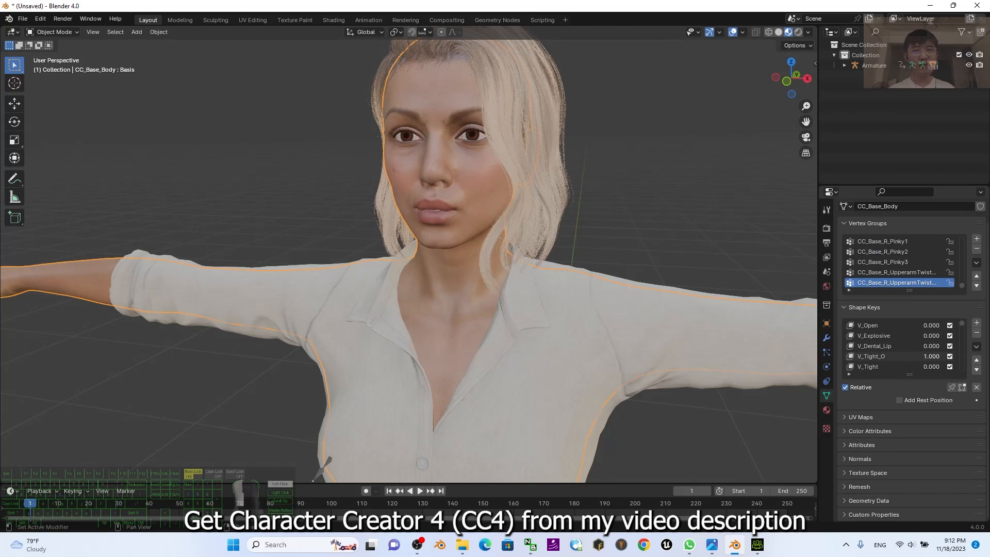
scroll("down", 3)
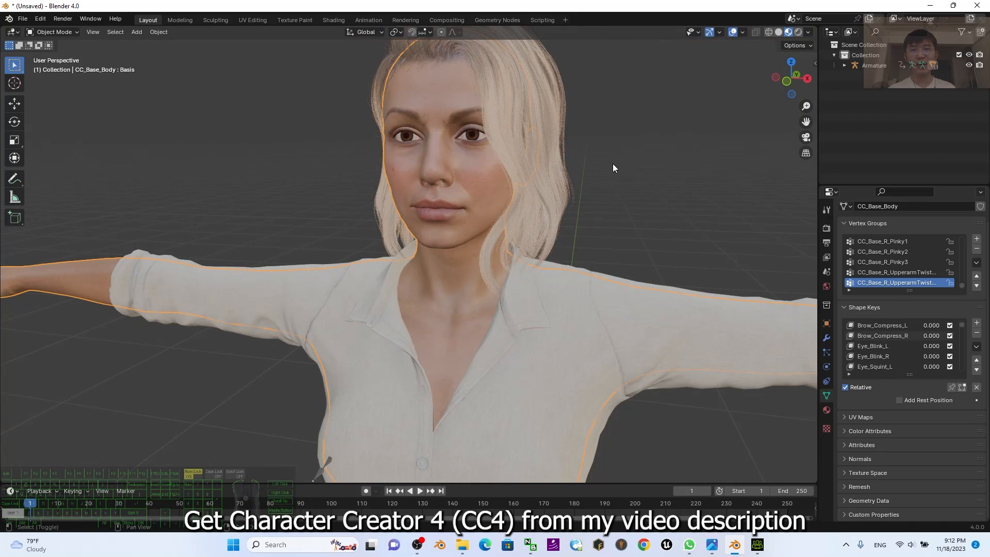
scroll("down", 3)
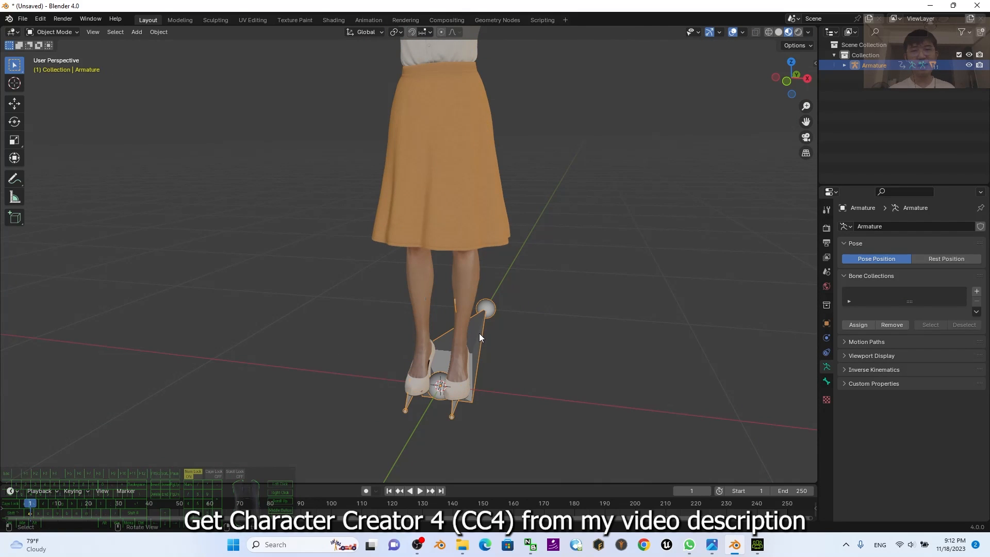
- Check the armature's interaction modes in the mode dropdown
left_click(54, 32)
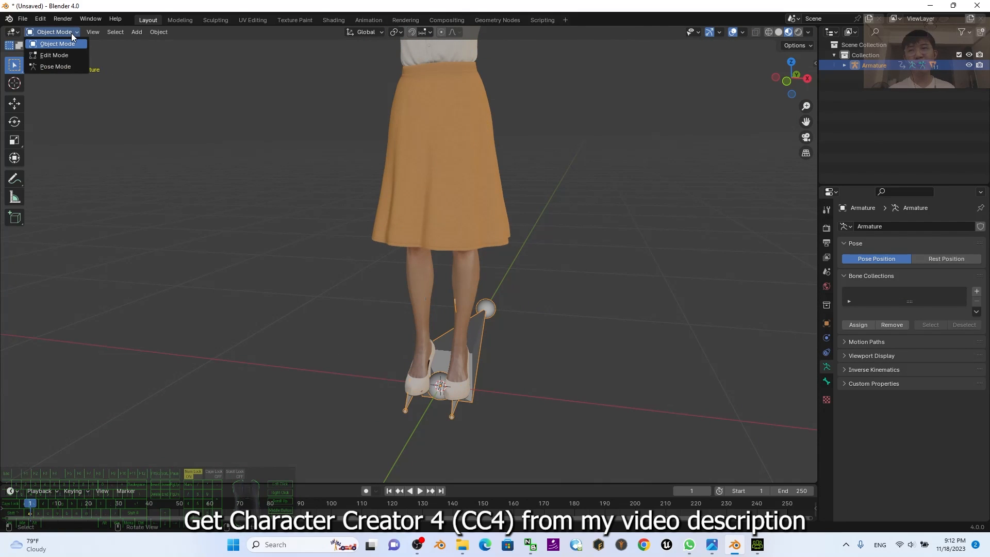
left_click(56, 44)
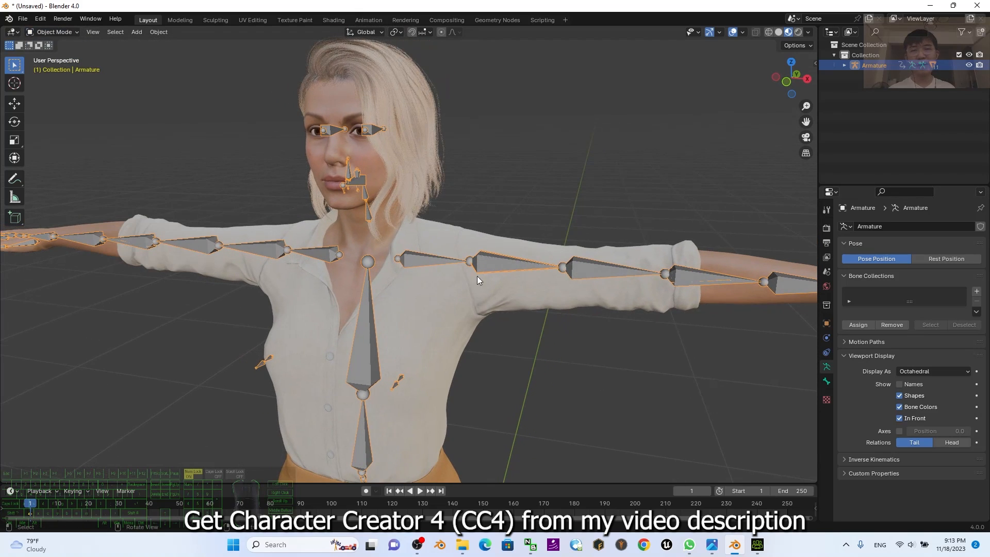
- Put Camila's armature into Pose Mode and orbit the view to her face and shoulder
left_click(54, 31)
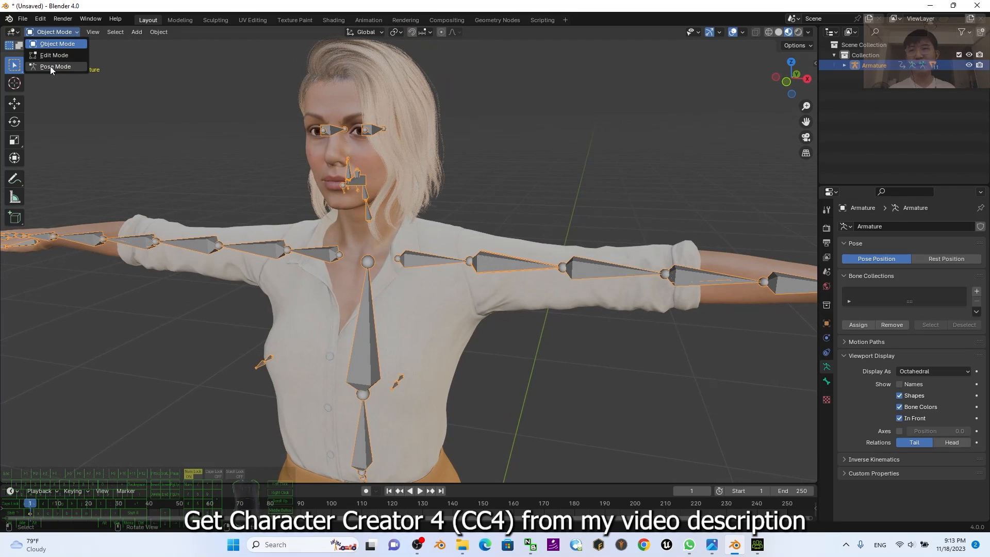
left_click(55, 67)
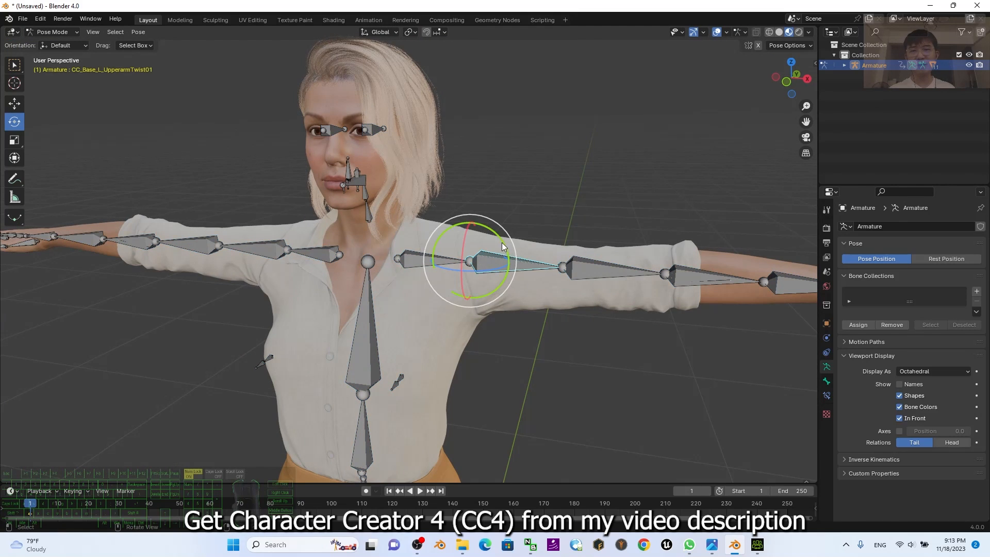
left_click_drag(502, 246, 505, 259)
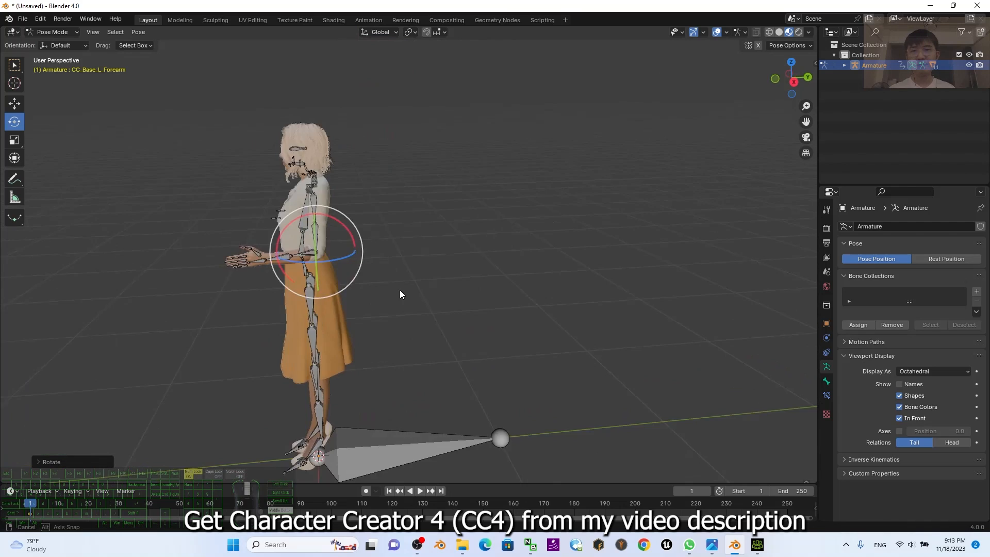
left_click_drag(397, 290, 599, 265)
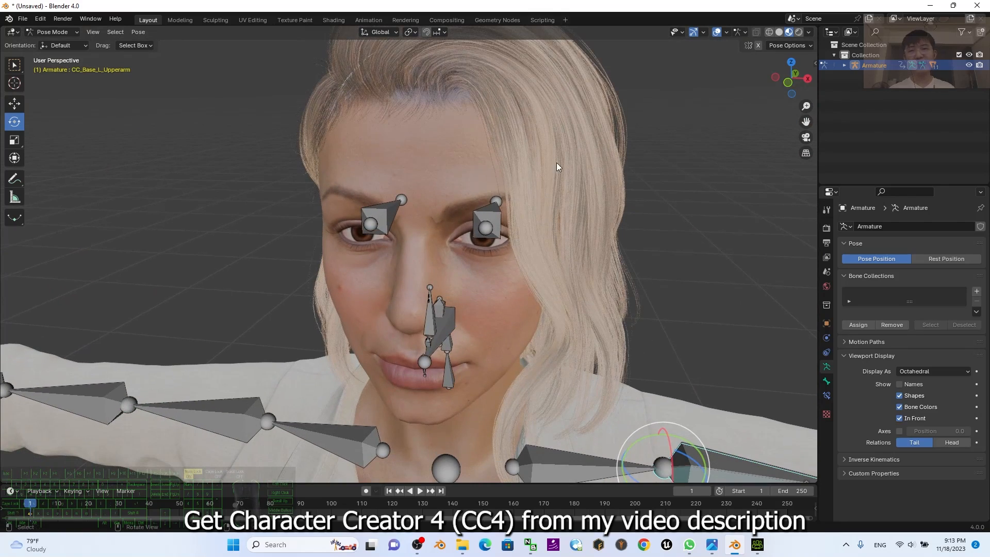
left_click_drag(557, 167, 524, 284)
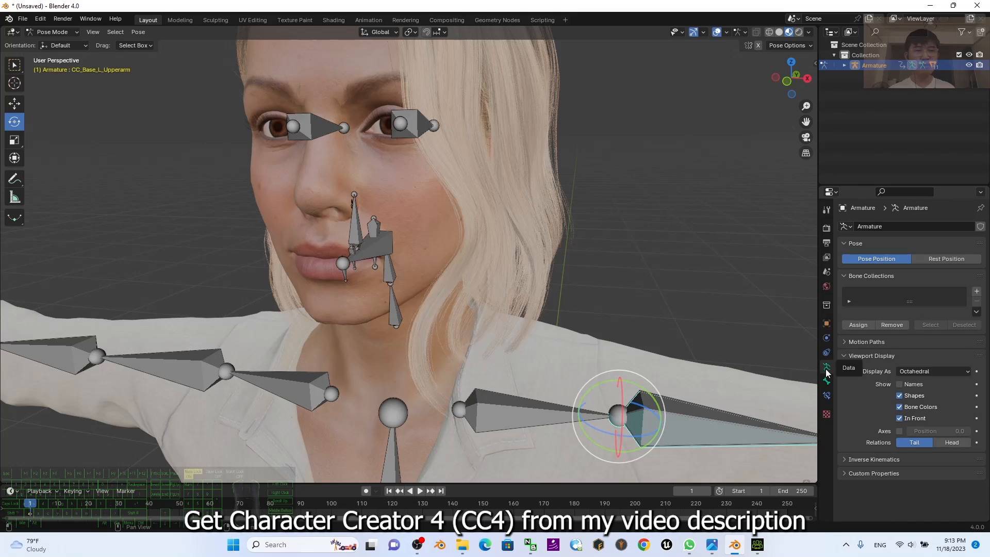
- Check the transform orientation list and confirm the armature stays in Pose Mode
left_click(65, 45)
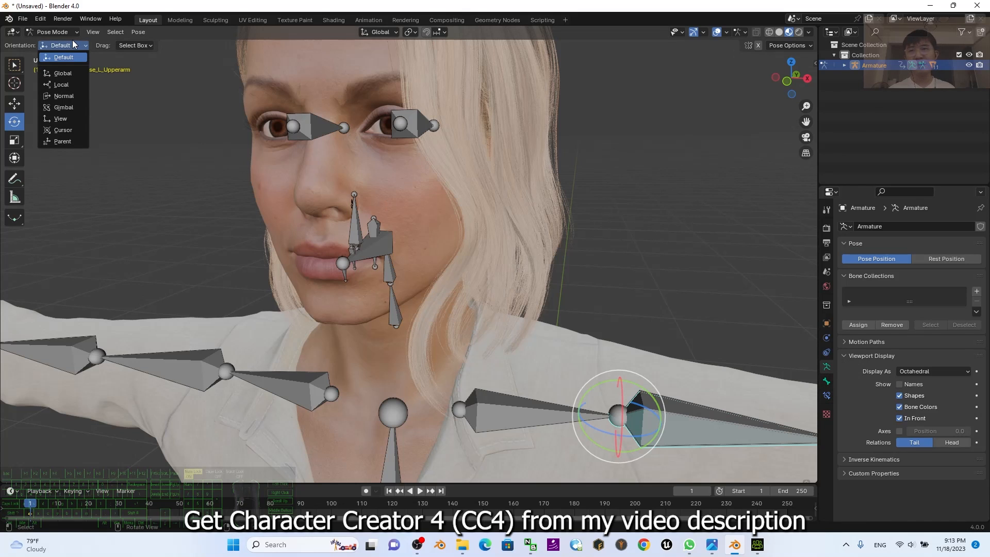
left_click(52, 31)
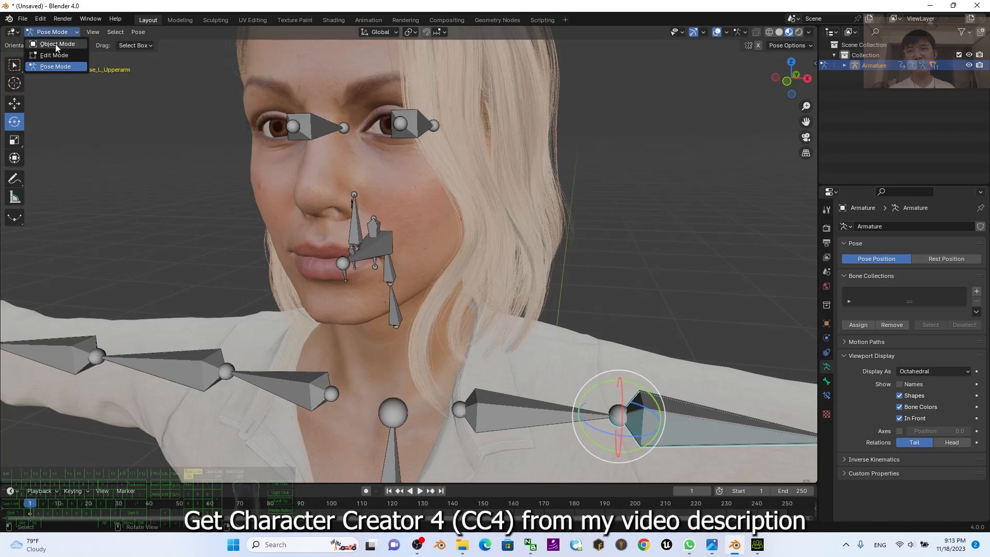
left_click(55, 44)
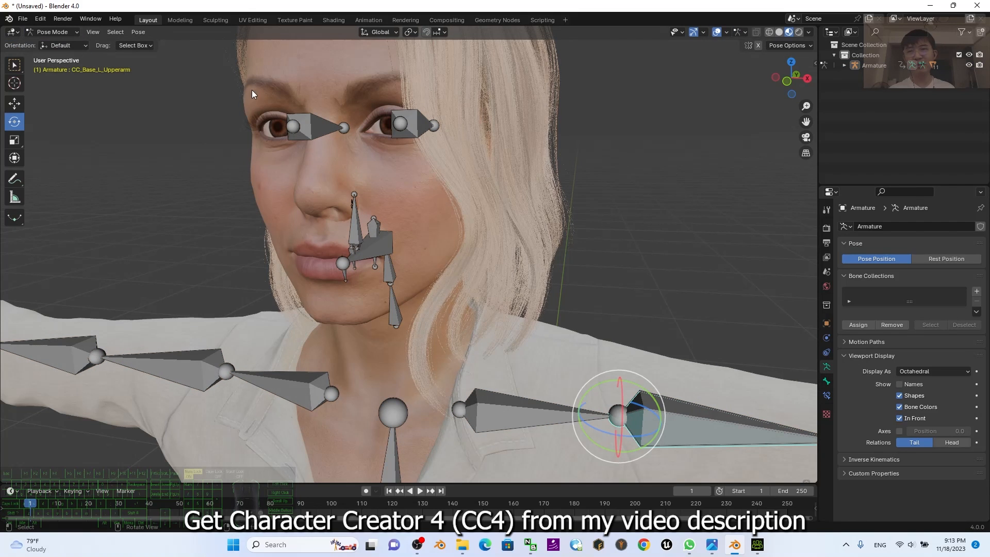
- Rotate the CC_Base_R_Eye bone about 6.77°, then zoom out around the avatar
left_click(401, 124)
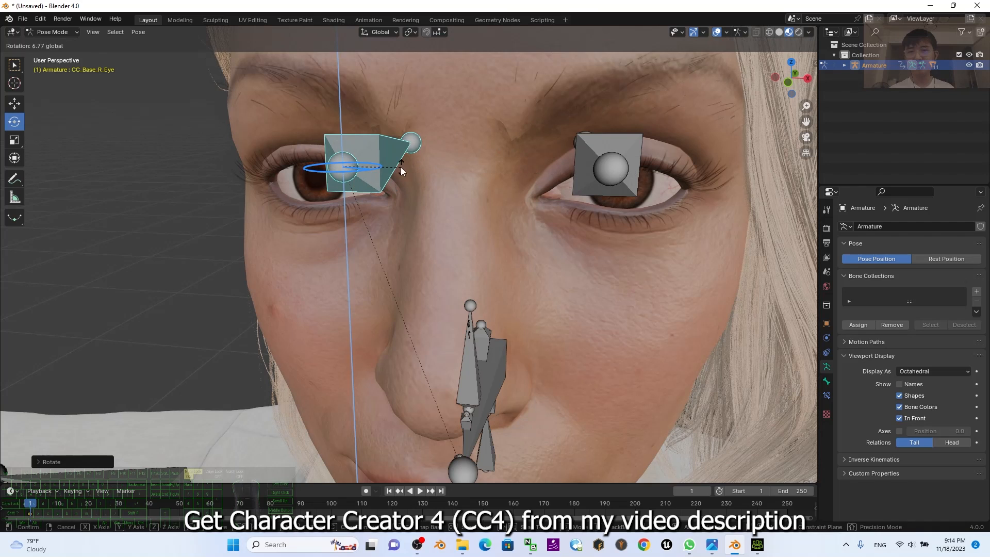
left_click(518, 291)
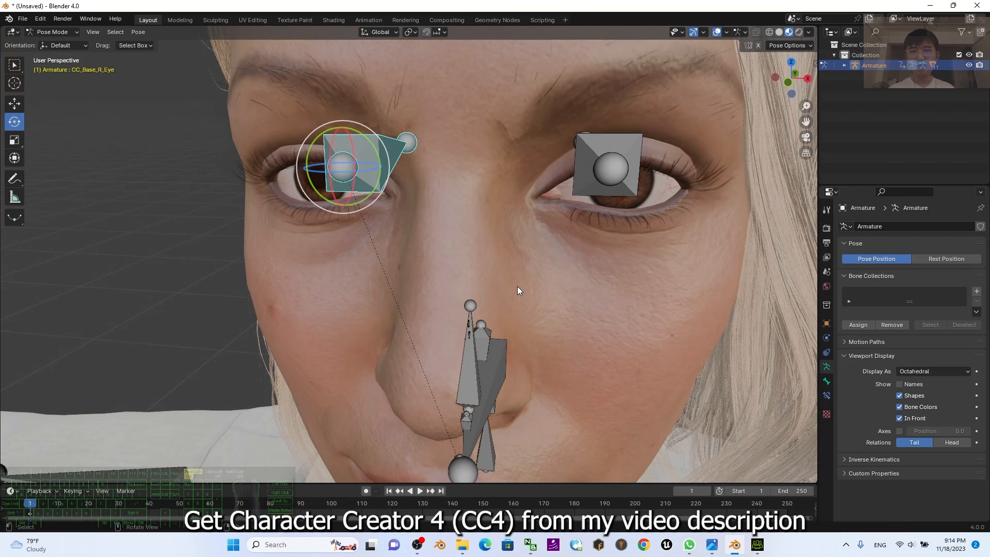
scroll("down", 3)
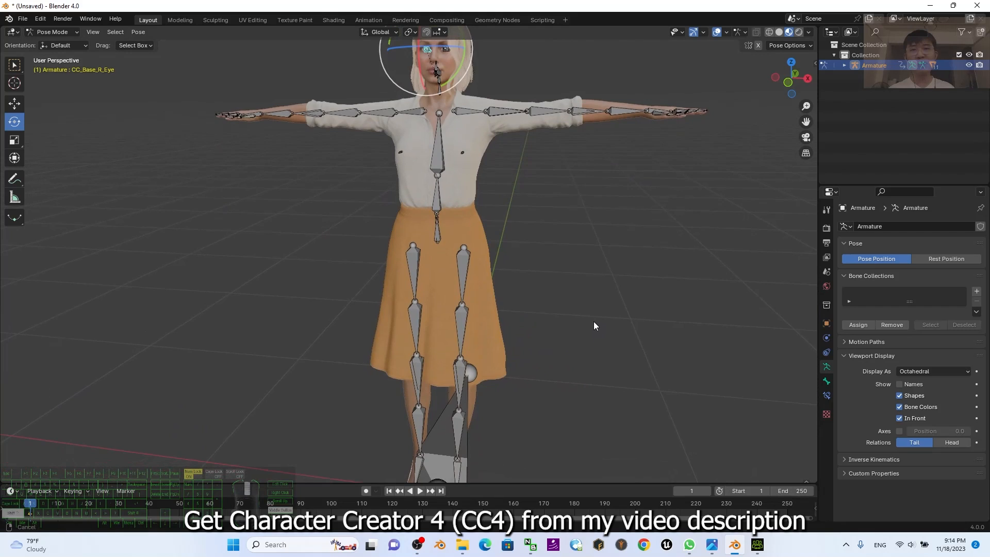
left_click_drag(594, 325, 682, 382)
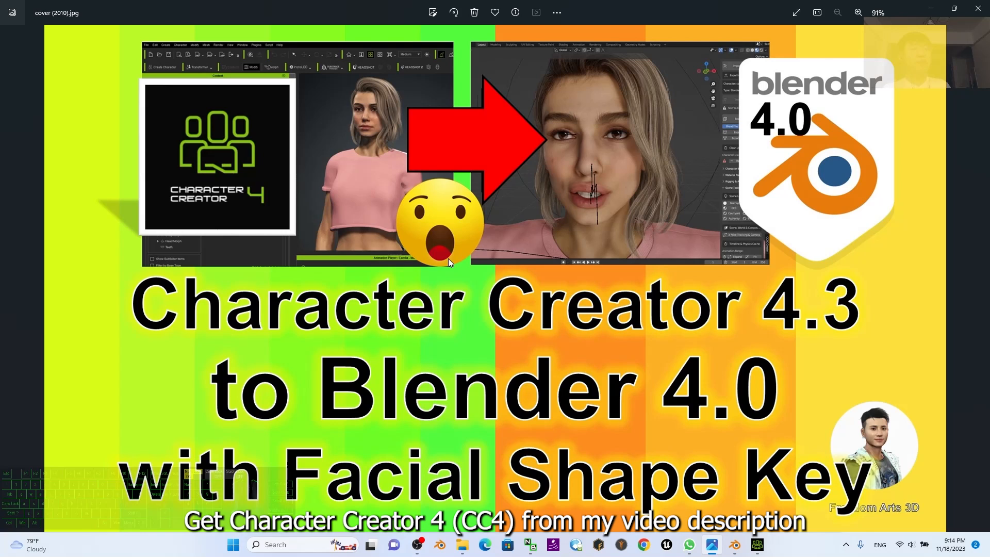
mouse_move(401, 284)
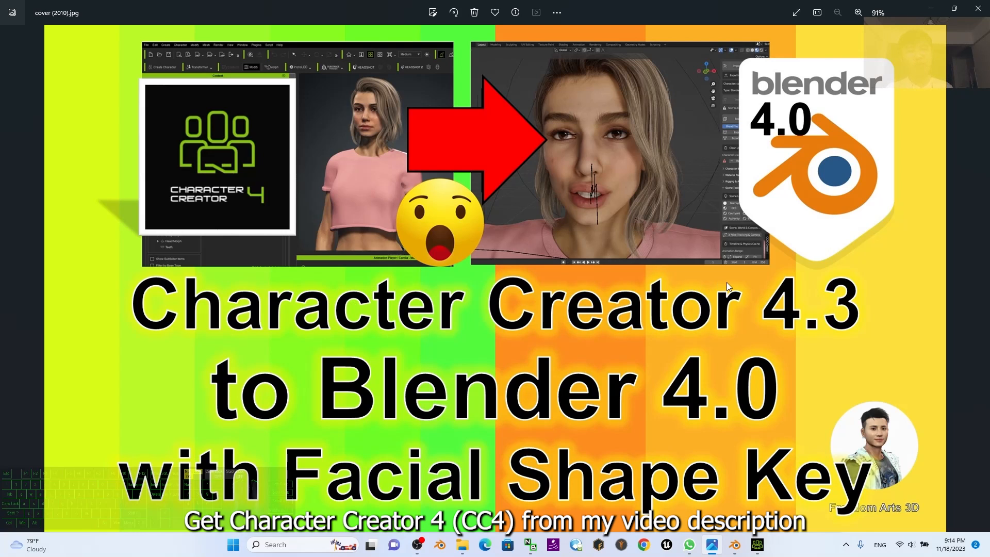
mouse_move(418, 120)
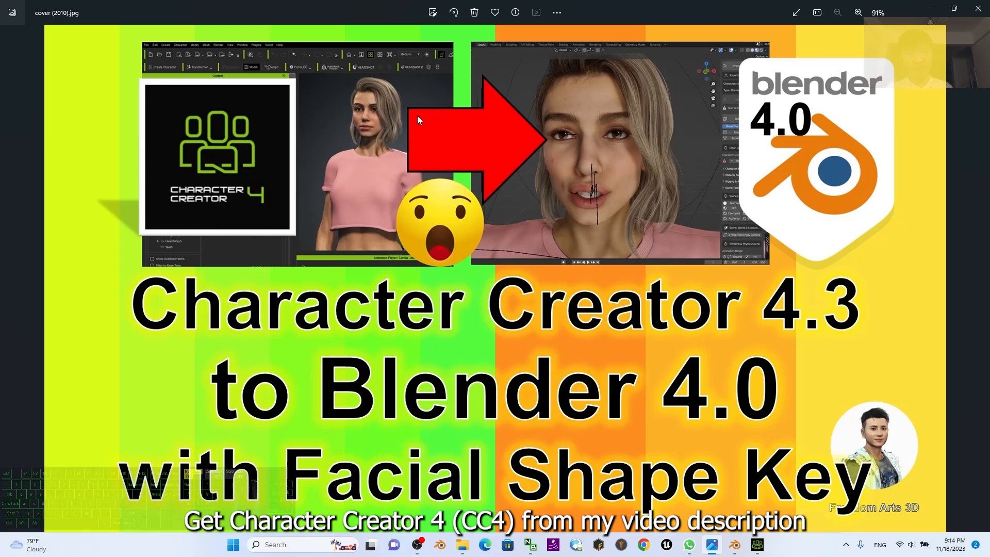
mouse_move(629, 172)
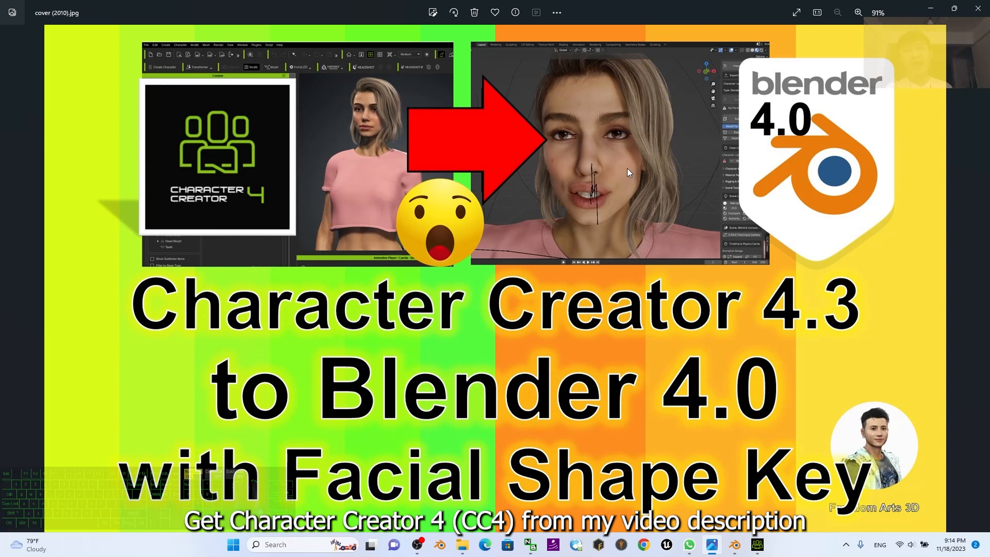
mouse_move(712, 295)
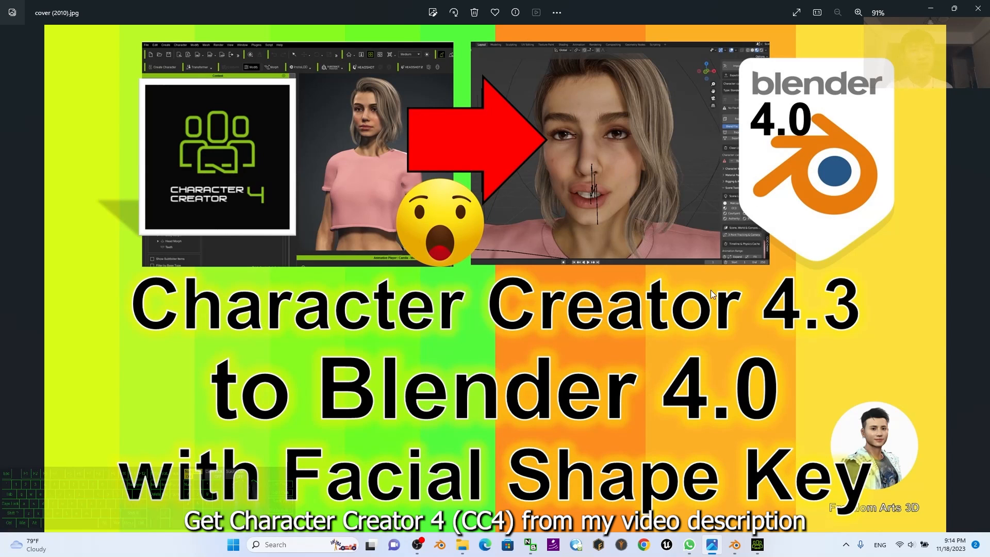
mouse_move(752, 407)
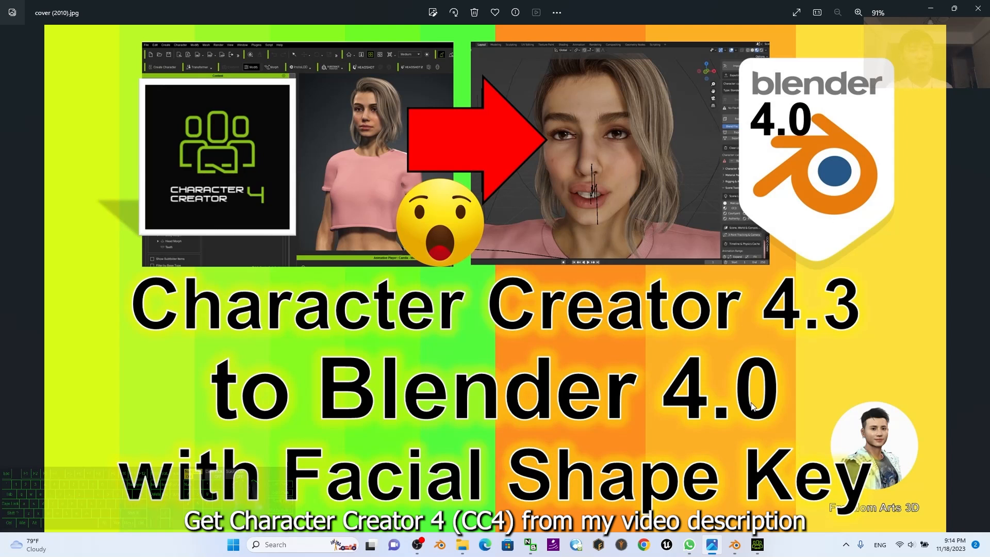
mouse_move(591, 112)
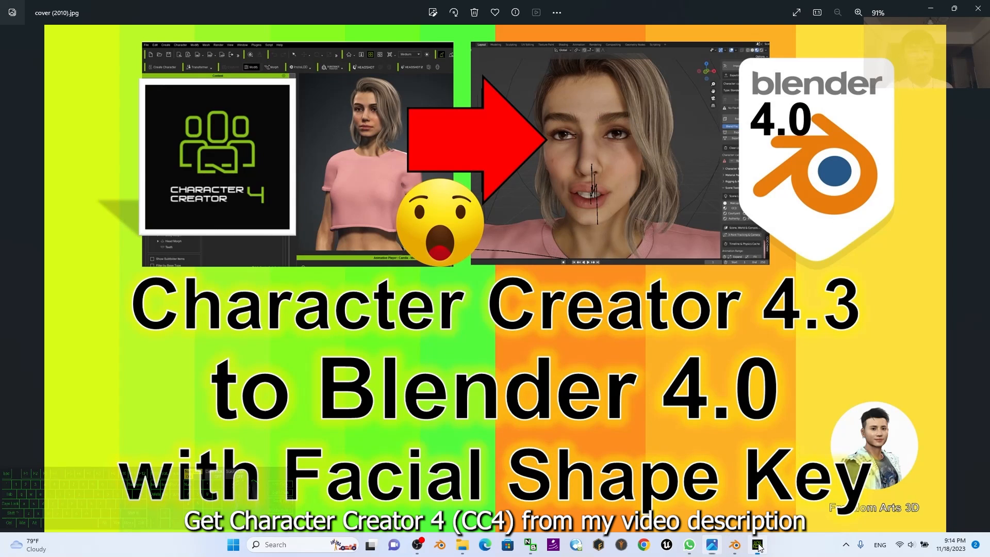
- Briefly return to Blender, then bring the cover (2010).jpg image back up in Photos
left_click(733, 545)
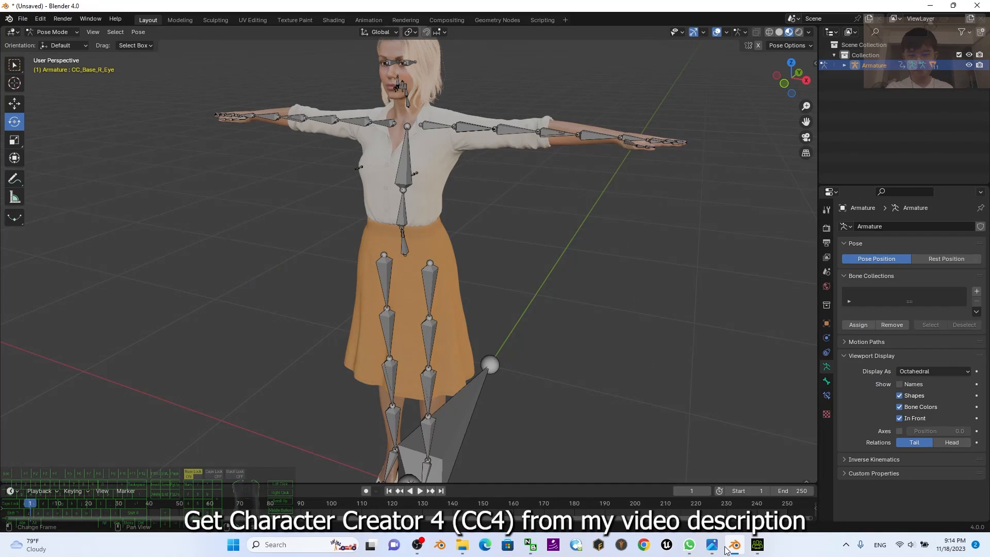
left_click(712, 545)
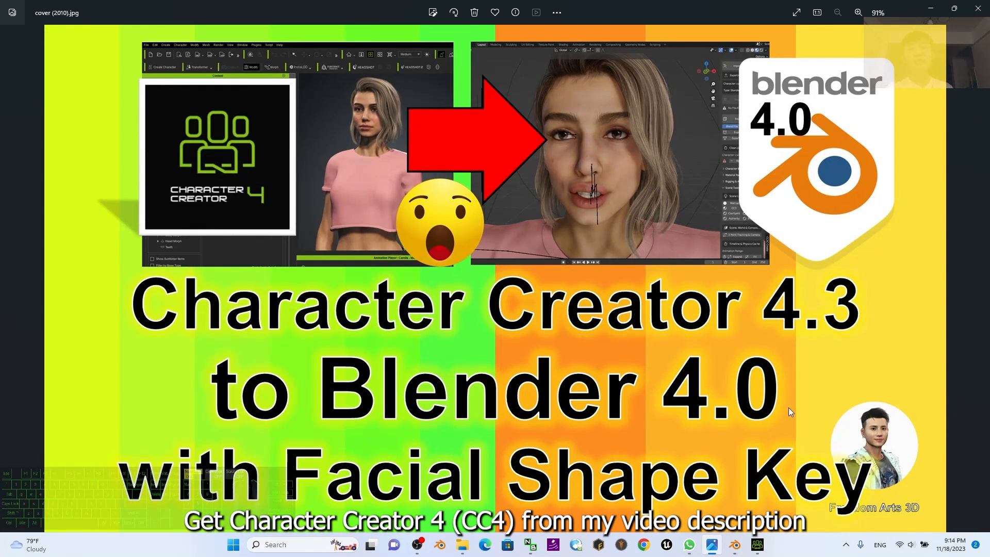
mouse_move(776, 413)
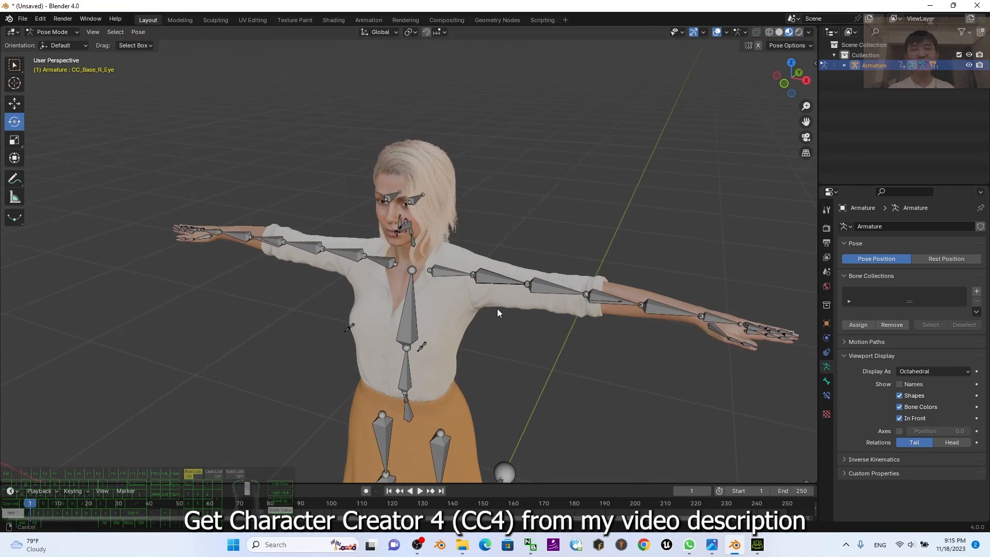
scroll("up", 3)
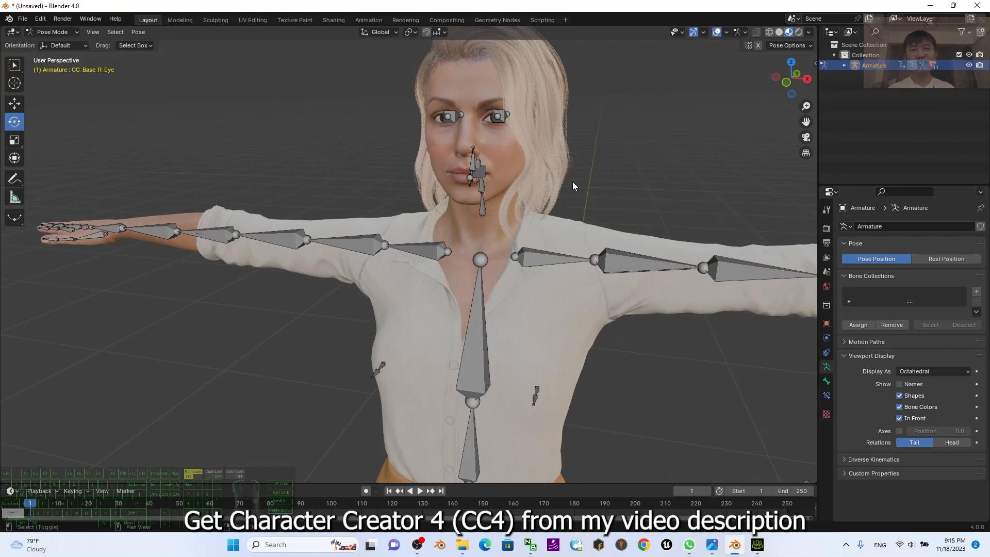